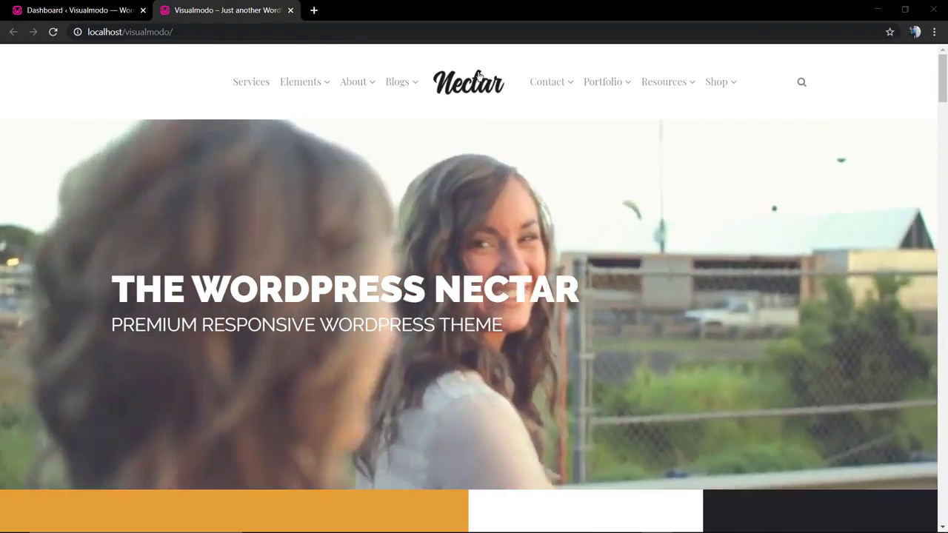
pyautogui.moveTo(664, 81)
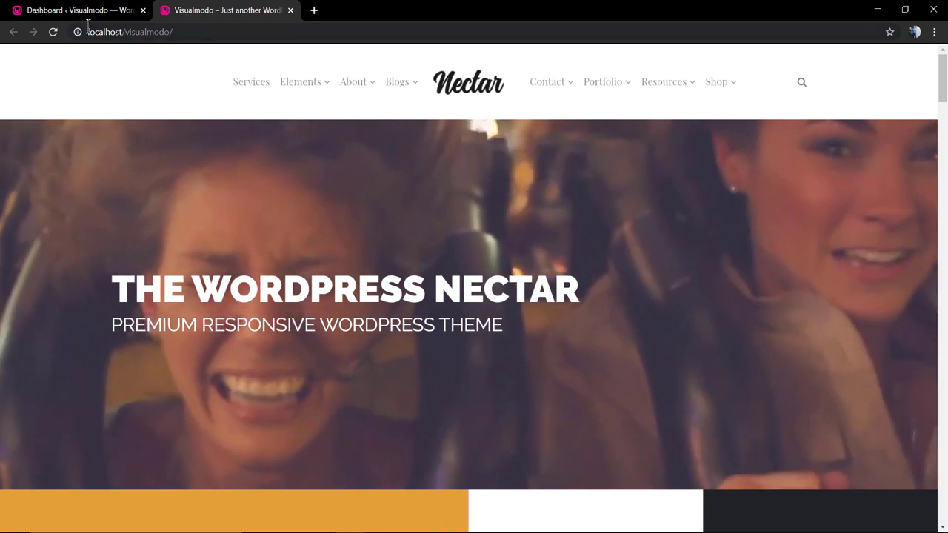
# Step: Switch to the WordPress dashboard tab to reach Appearance > Themes
pyautogui.click(74, 10)
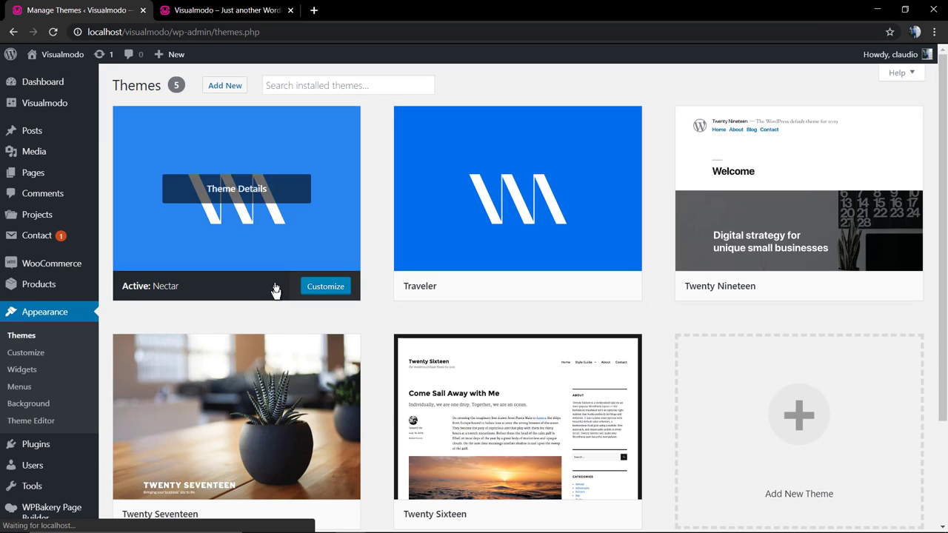
# Step: View and close Nectar's theme details, then open Theme Options at the Header section
pyautogui.click(237, 188)
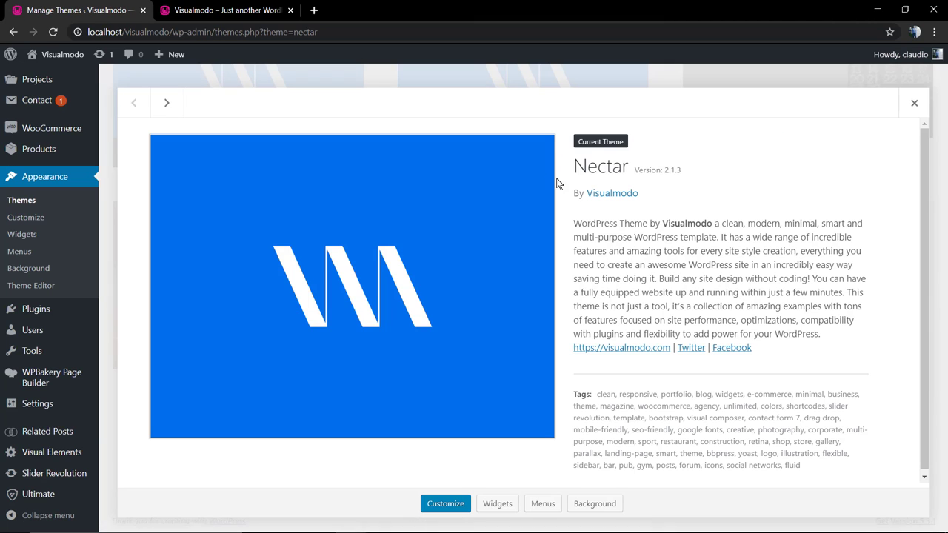
pyautogui.click(914, 103)
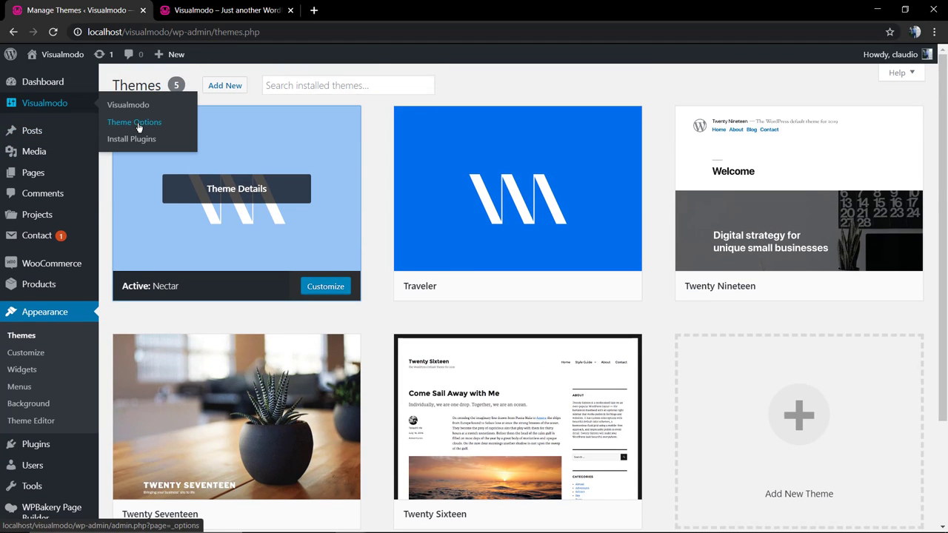
pyautogui.click(134, 123)
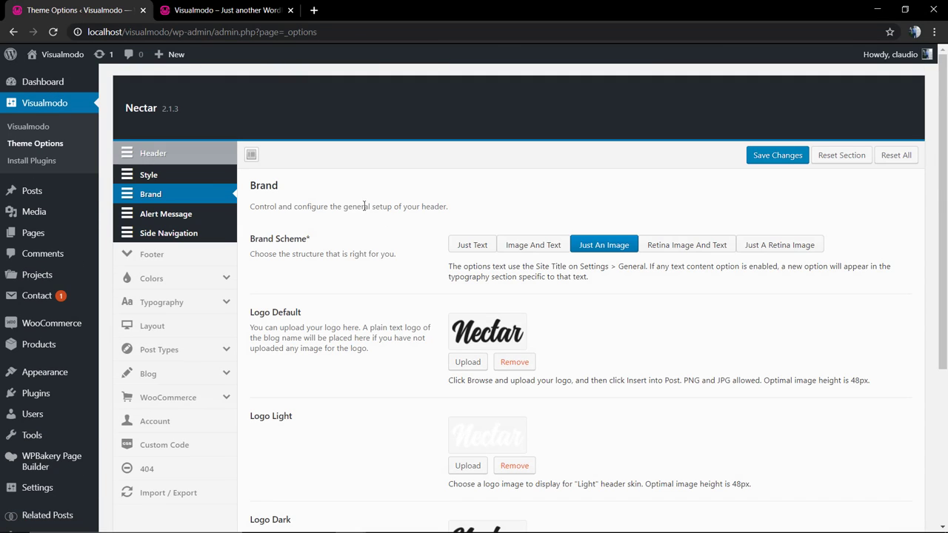
pyautogui.moveTo(35, 143)
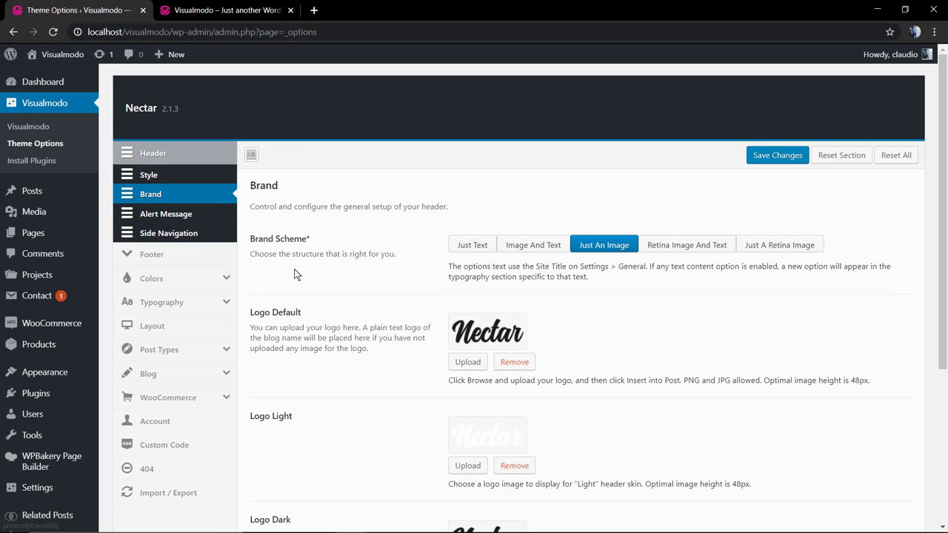
pyautogui.click(153, 153)
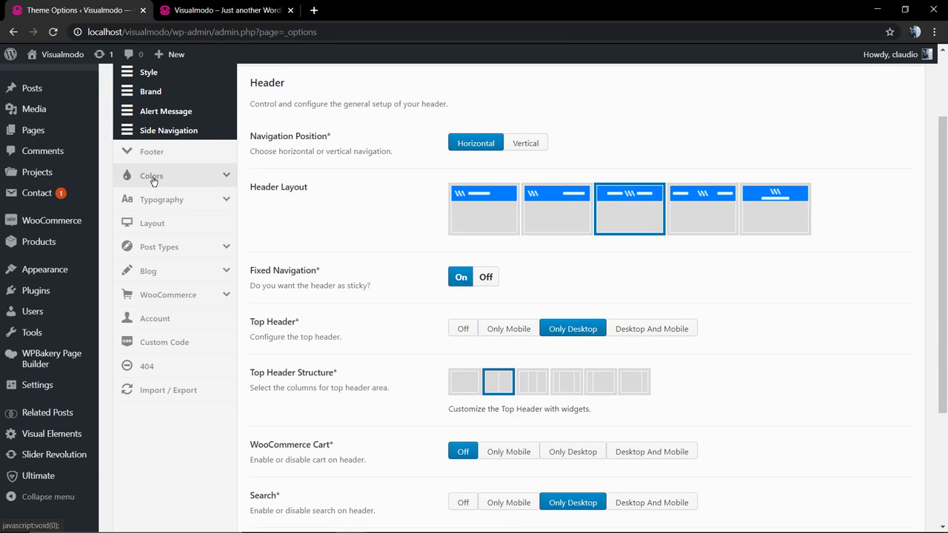
# Step: Set the header colour scheme to White and save the theme options
pyautogui.click(152, 175)
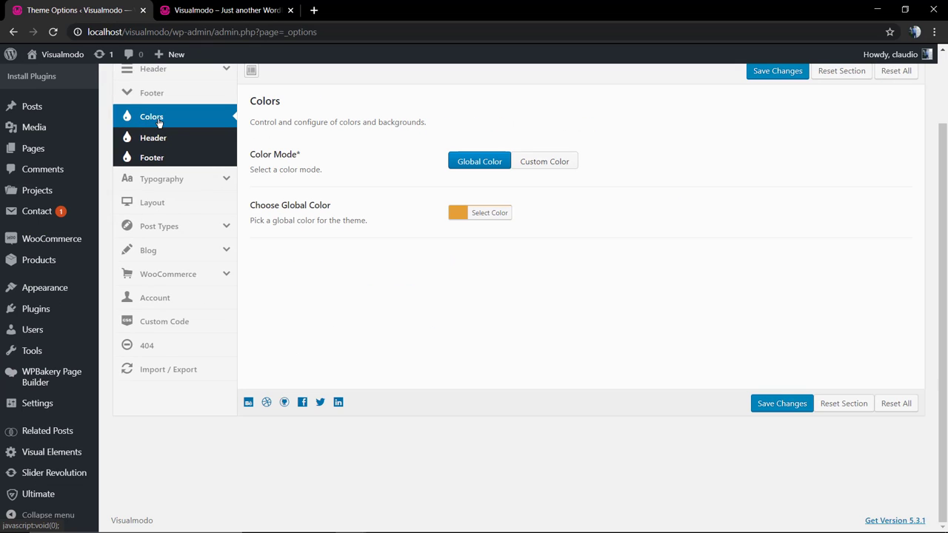
pyautogui.moveTo(154, 138)
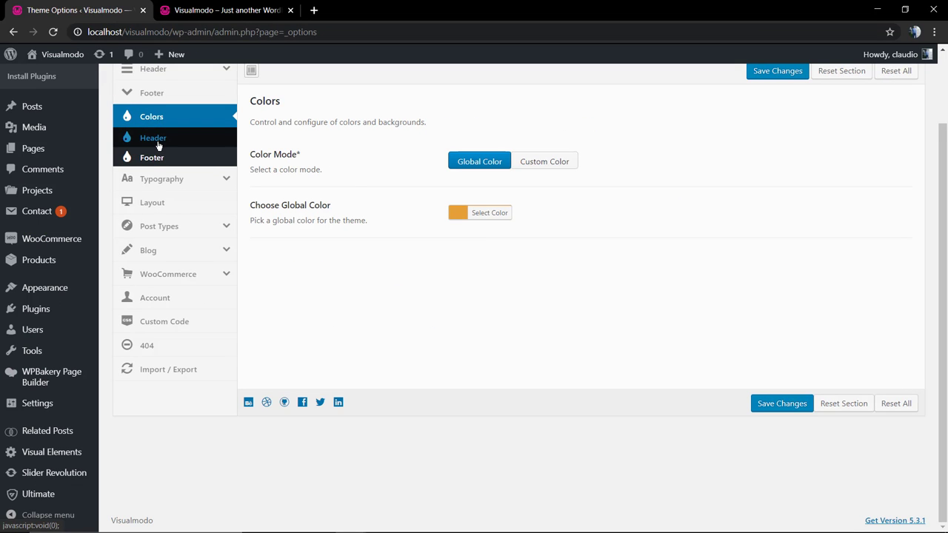
pyautogui.click(153, 138)
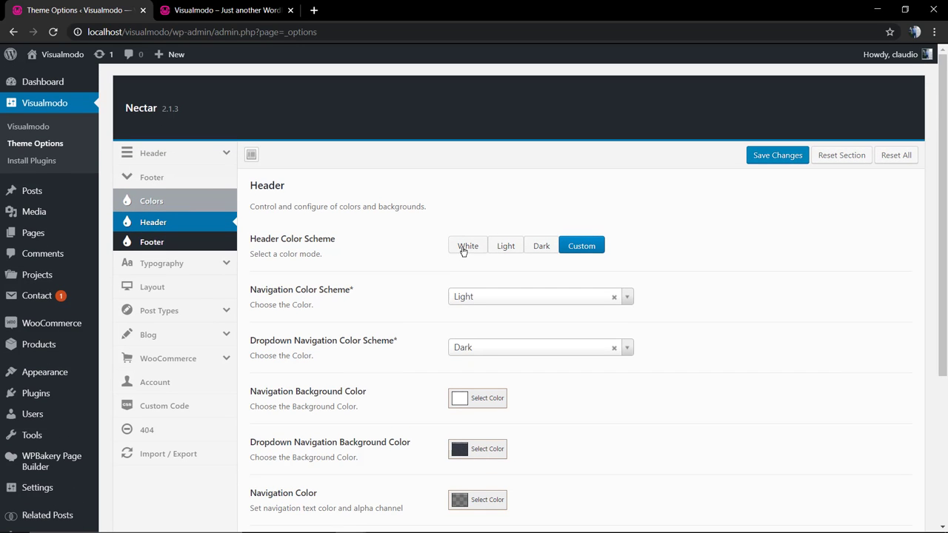
pyautogui.click(467, 245)
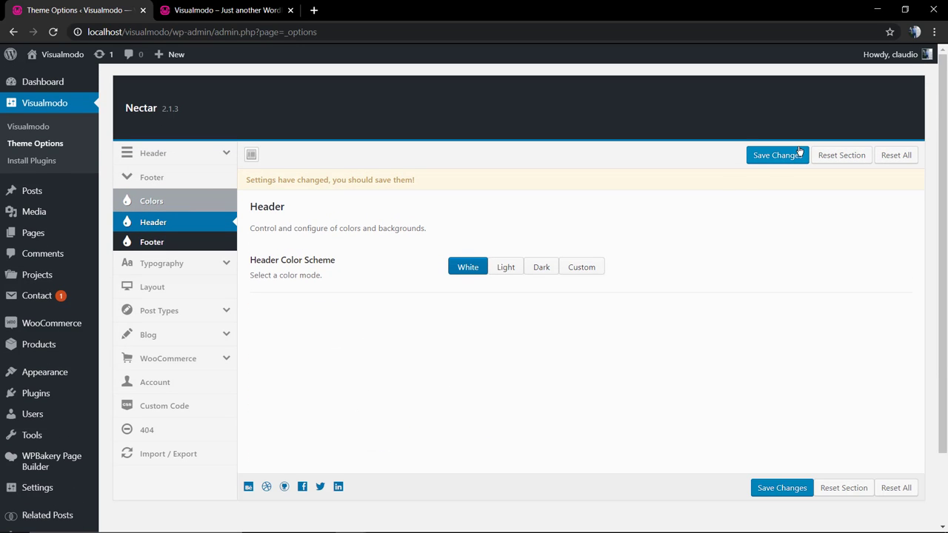
pyautogui.click(226, 10)
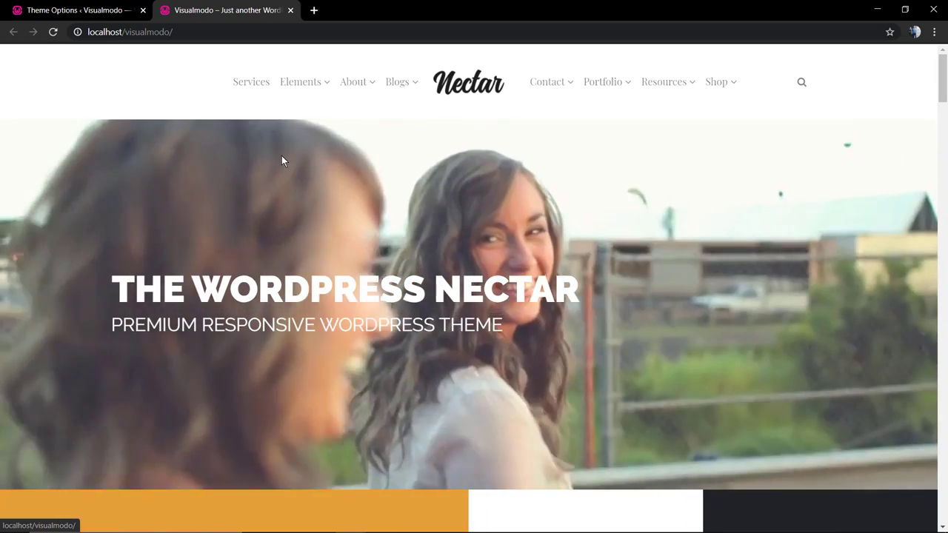
# Step: Back in theme options, try the Light and Dark schemes, ending on Custom
pyautogui.click(74, 9)
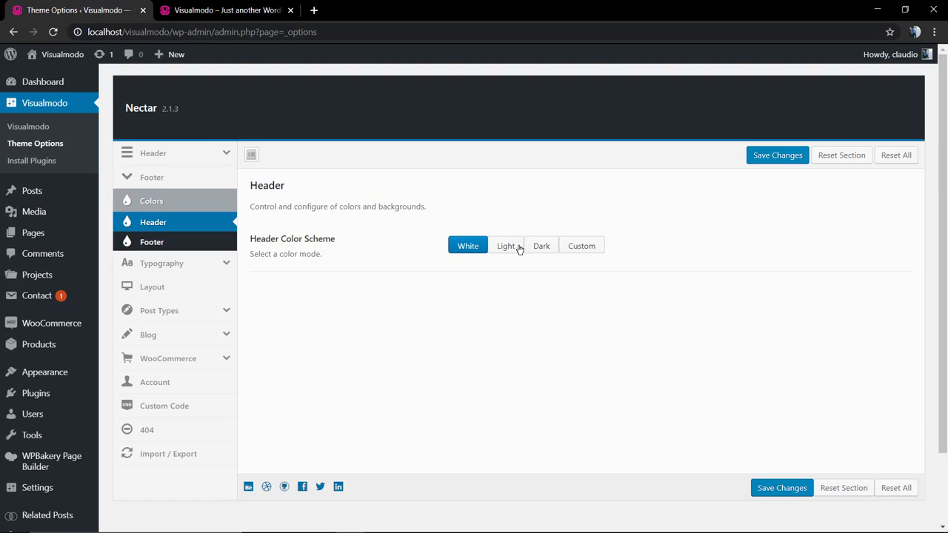
pyautogui.click(505, 245)
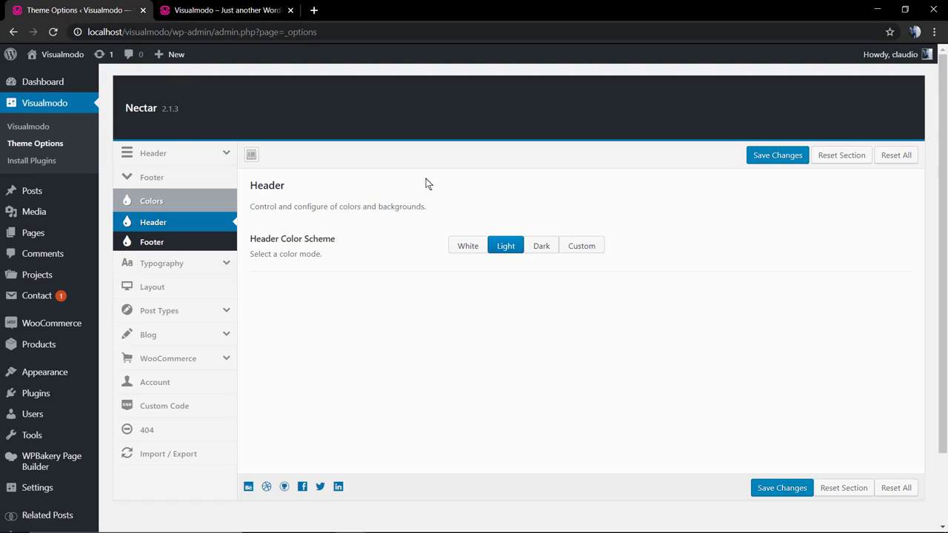
pyautogui.click(542, 245)
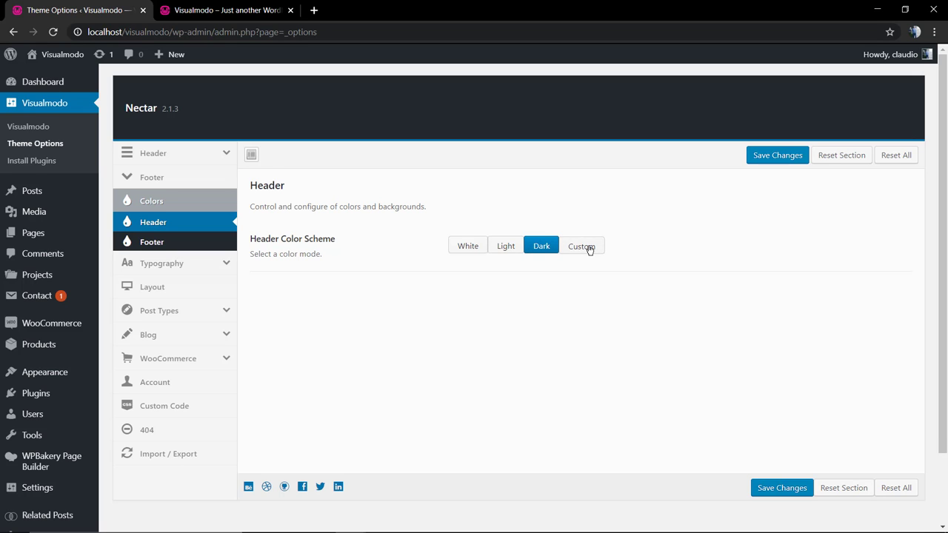
pyautogui.click(582, 246)
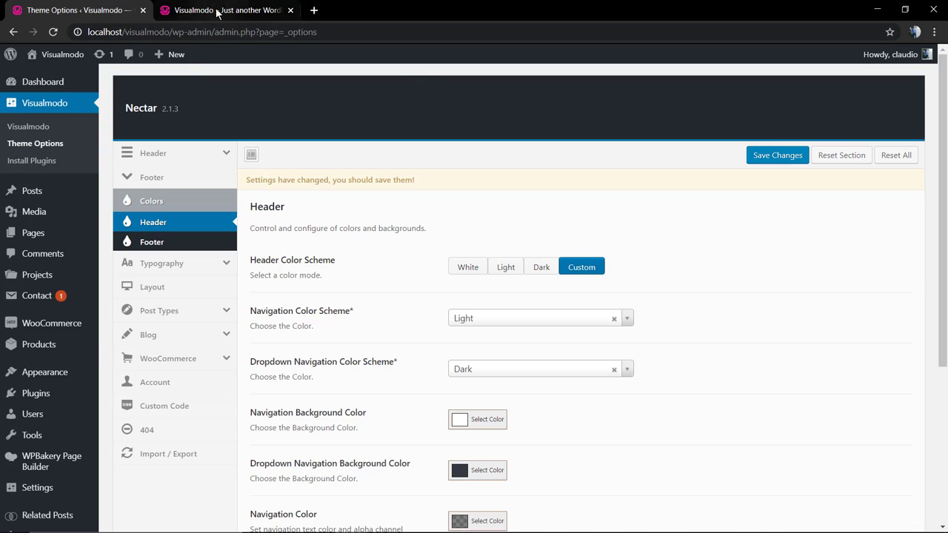
pyautogui.click(226, 10)
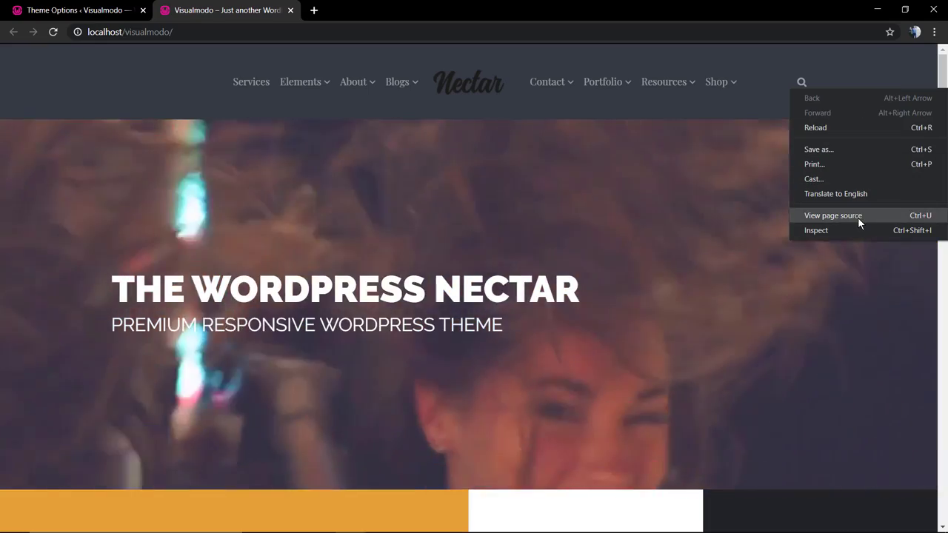
pyautogui.click(815, 230)
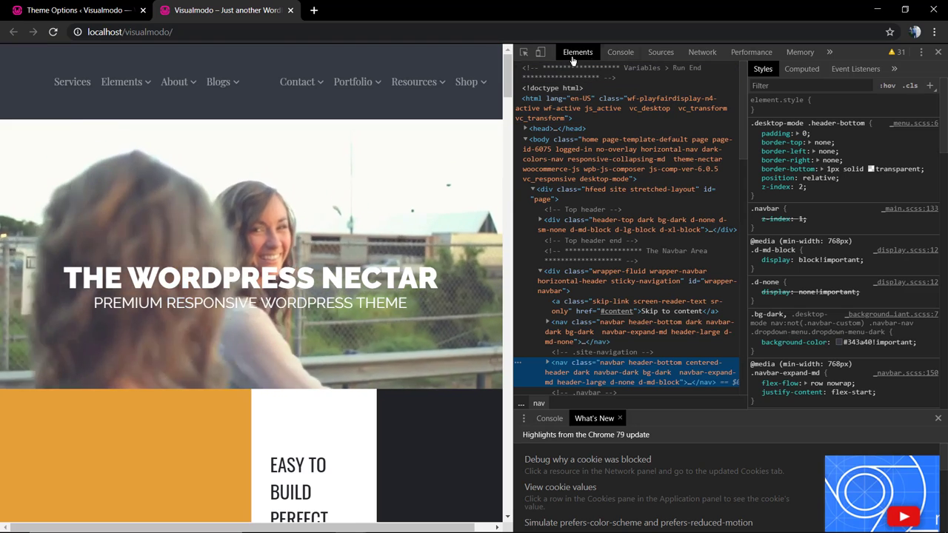
pyautogui.click(540, 52)
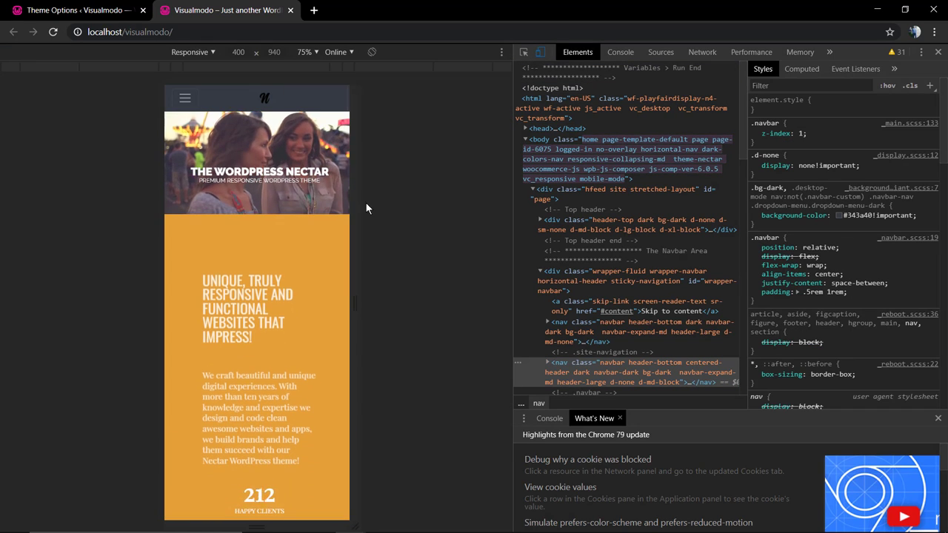
pyautogui.click(185, 98)
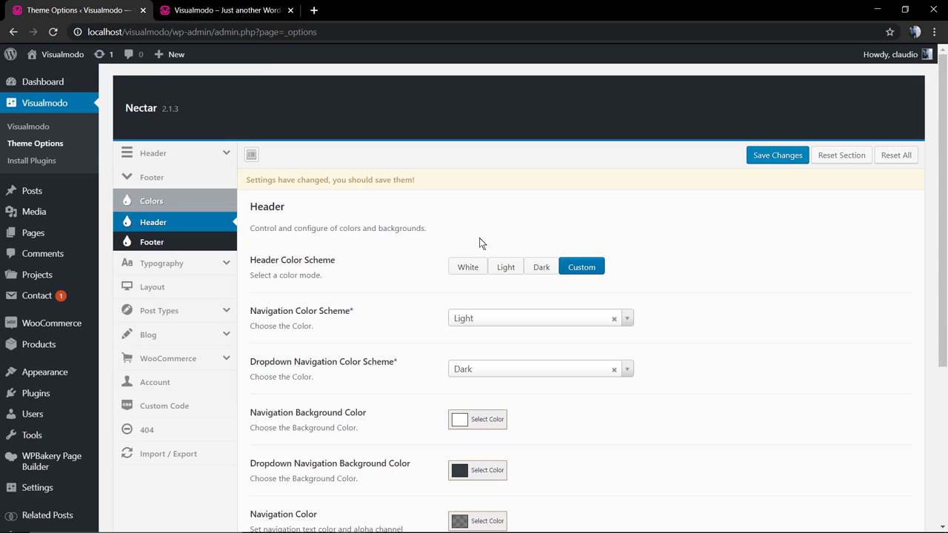
# Step: Save the Light header colour scheme, then switch the scheme back to Custom
pyautogui.click(506, 267)
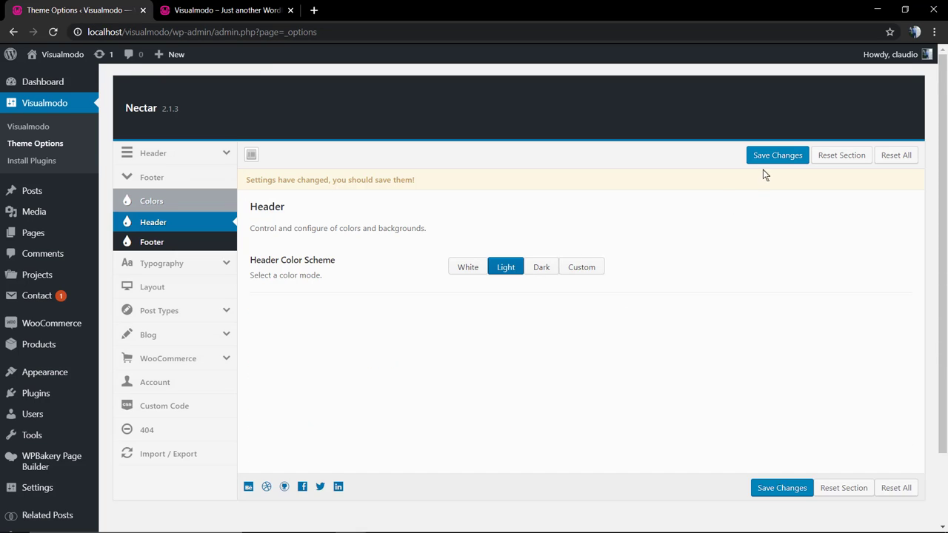
pyautogui.click(228, 10)
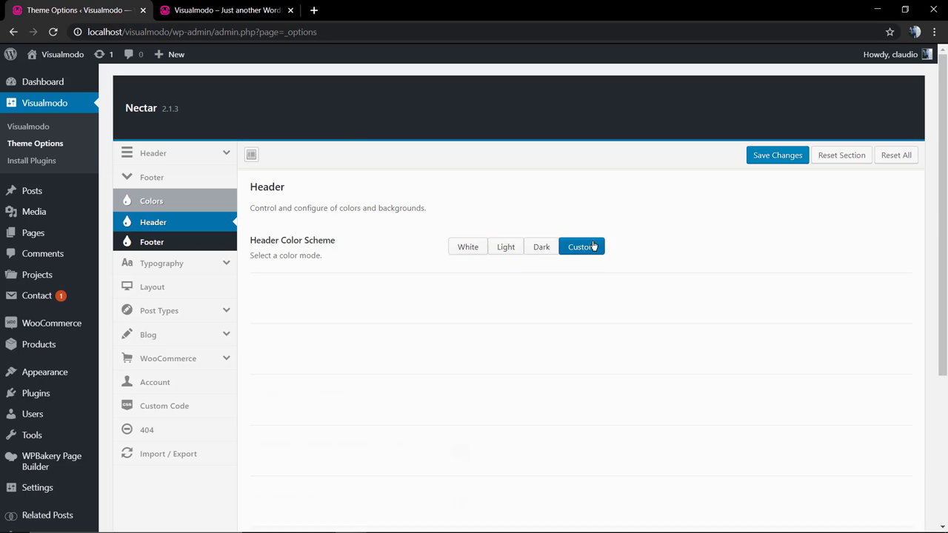
pyautogui.click(582, 247)
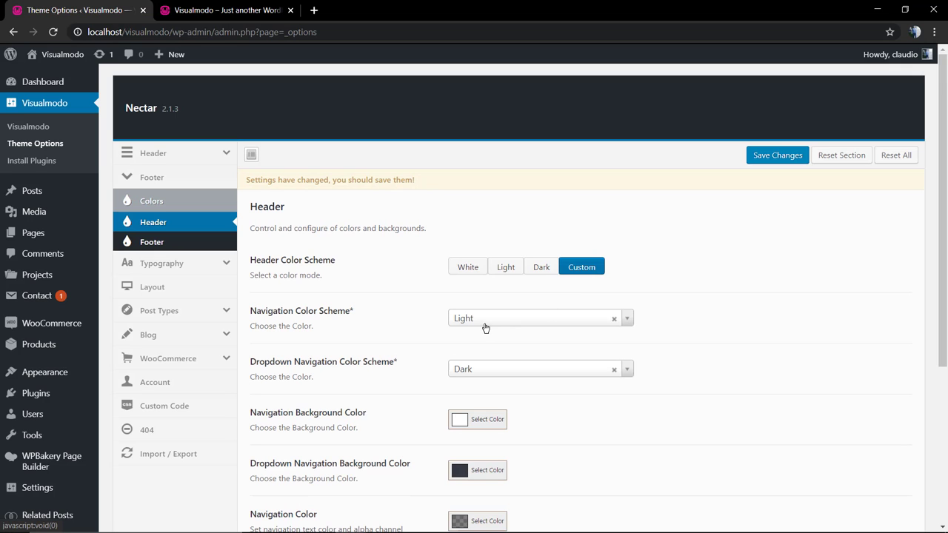
# Step: Review the Light navigation and Dark dropdown colour scheme settings
pyautogui.click(777, 155)
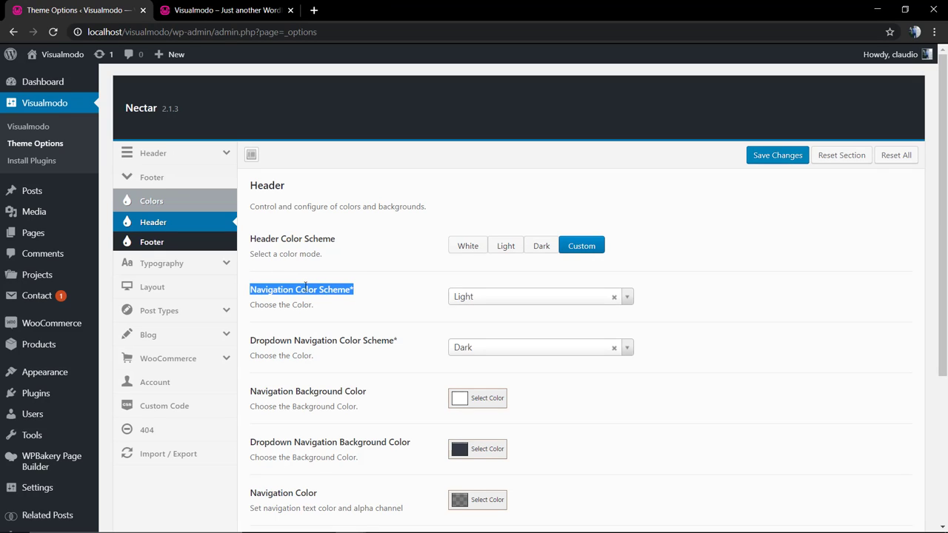
pyautogui.click(301, 289)
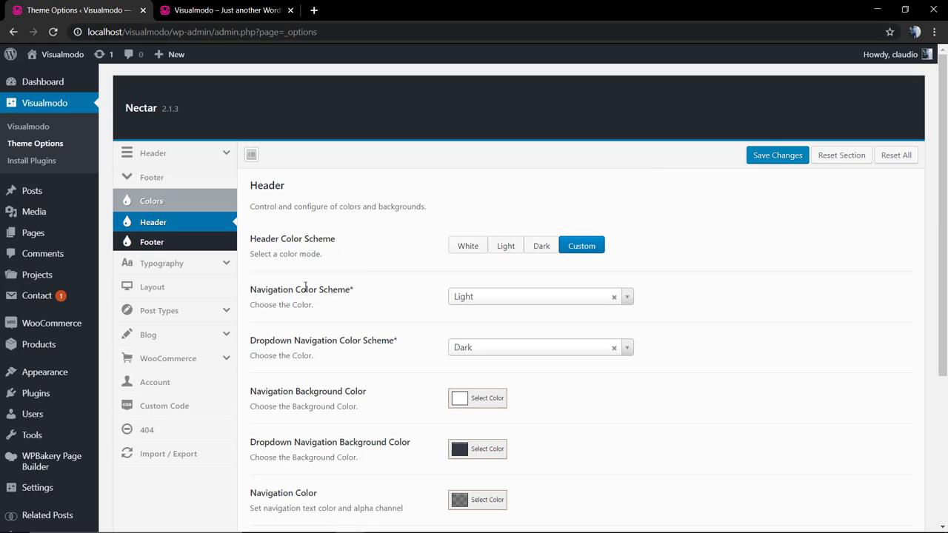
pyautogui.scroll(-3)
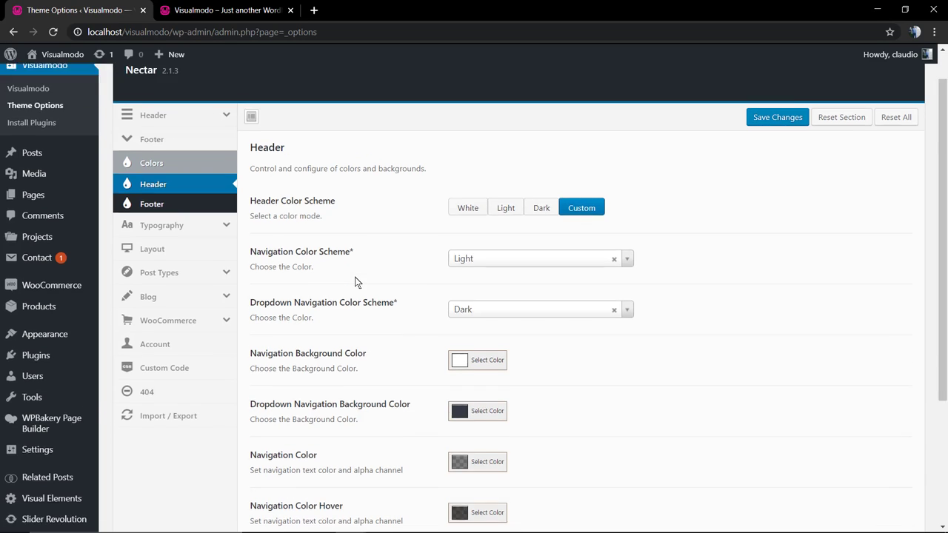
pyautogui.scroll(-3)
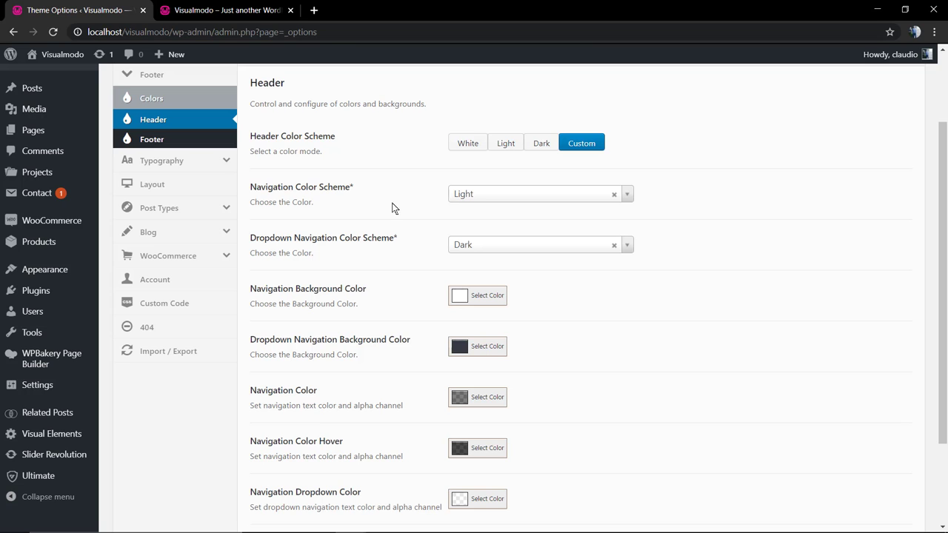
pyautogui.moveTo(339, 235)
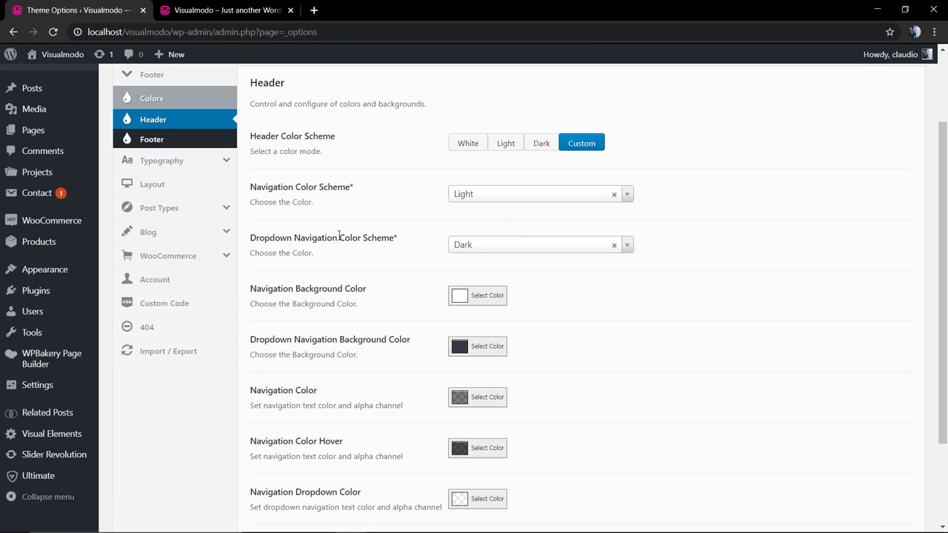
pyautogui.click(226, 10)
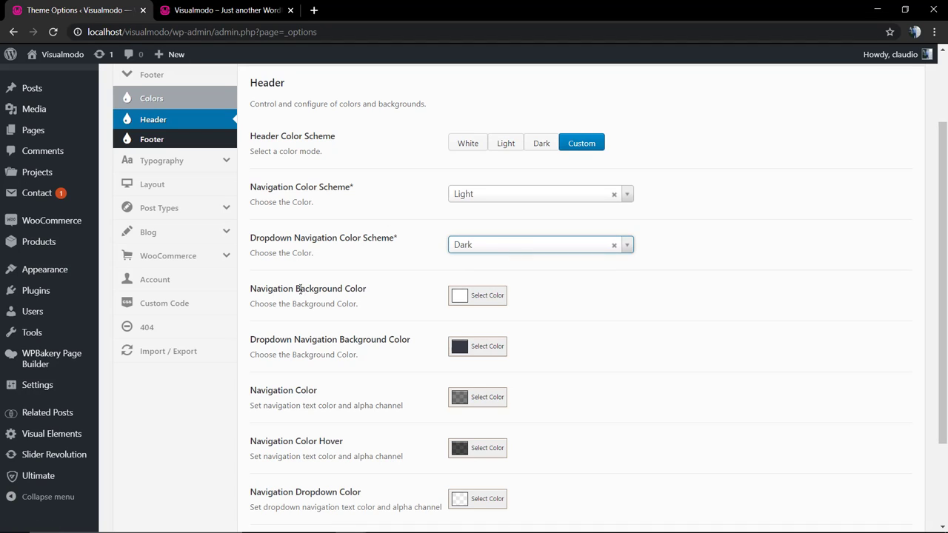
# Step: Pick pale cream #f5f1cd for Navigation Background Color, confirm it, and save
pyautogui.click(487, 295)
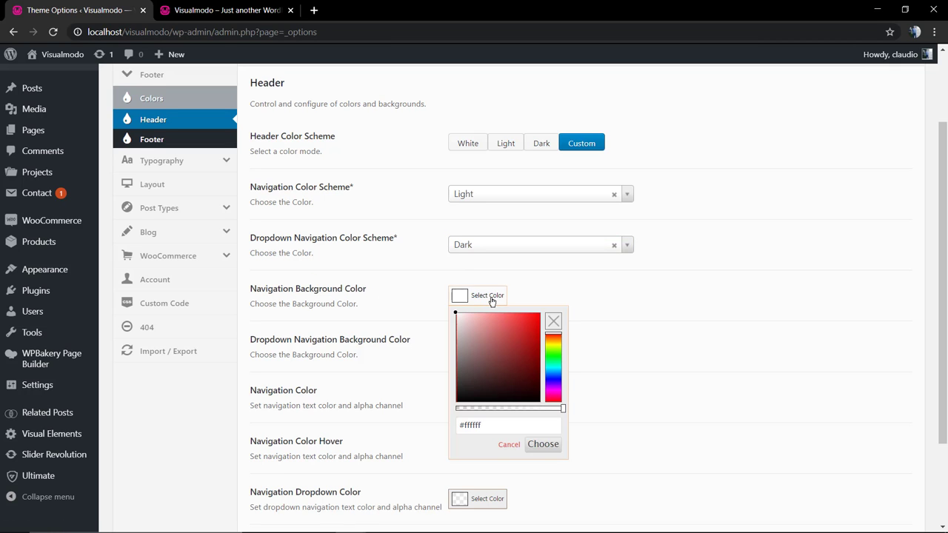
pyautogui.click(463, 337)
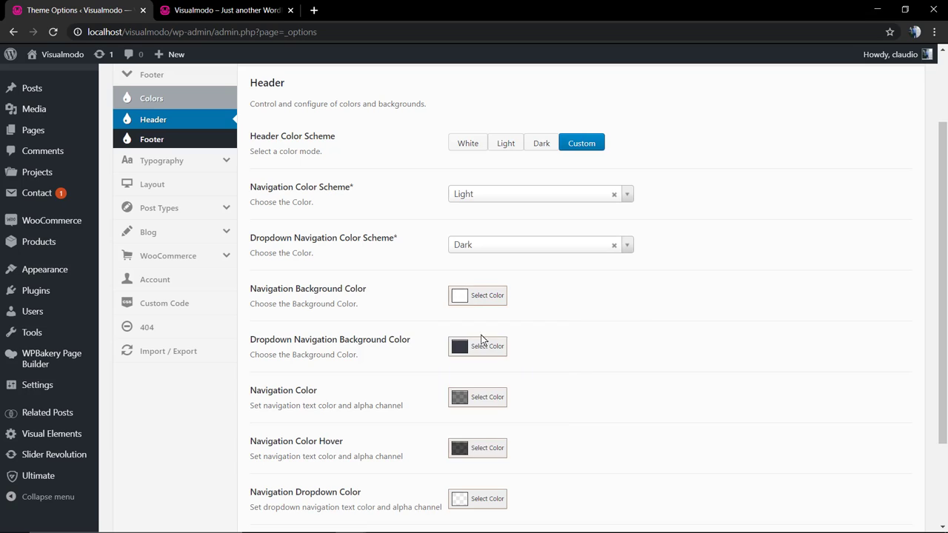
pyautogui.click(477, 295)
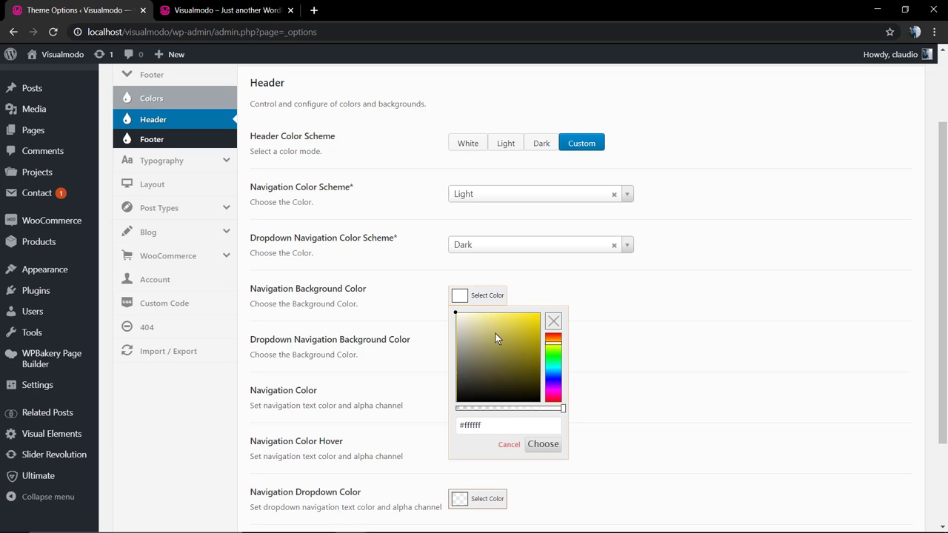
pyautogui.click(474, 321)
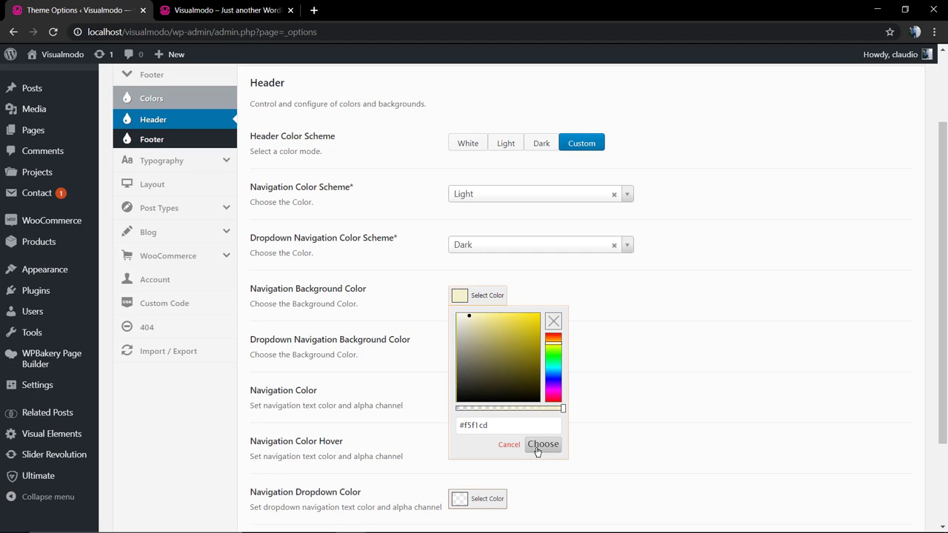
pyautogui.click(543, 444)
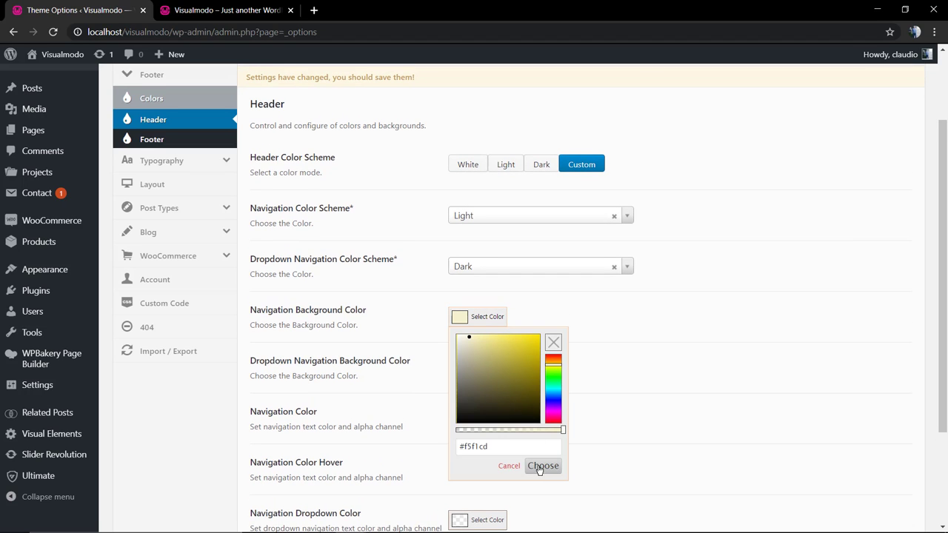
pyautogui.click(543, 466)
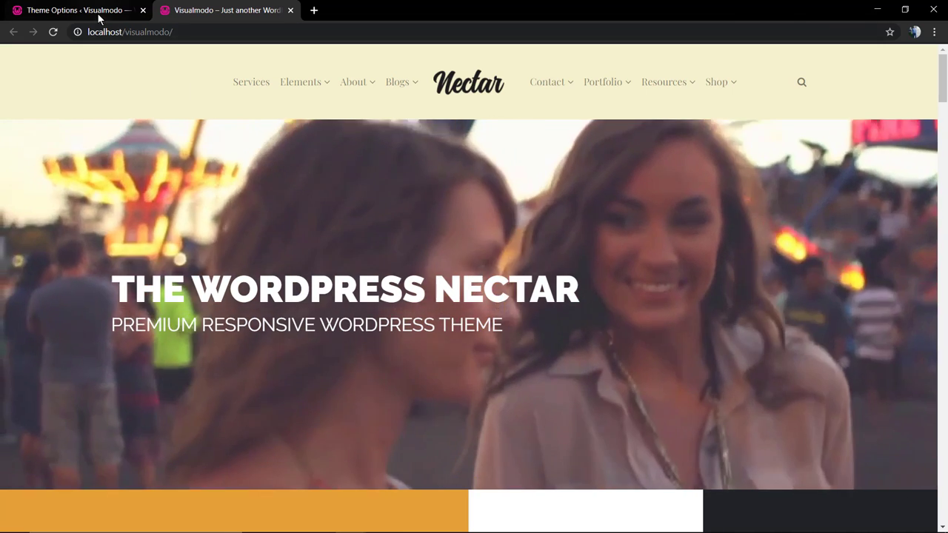
pyautogui.click(74, 9)
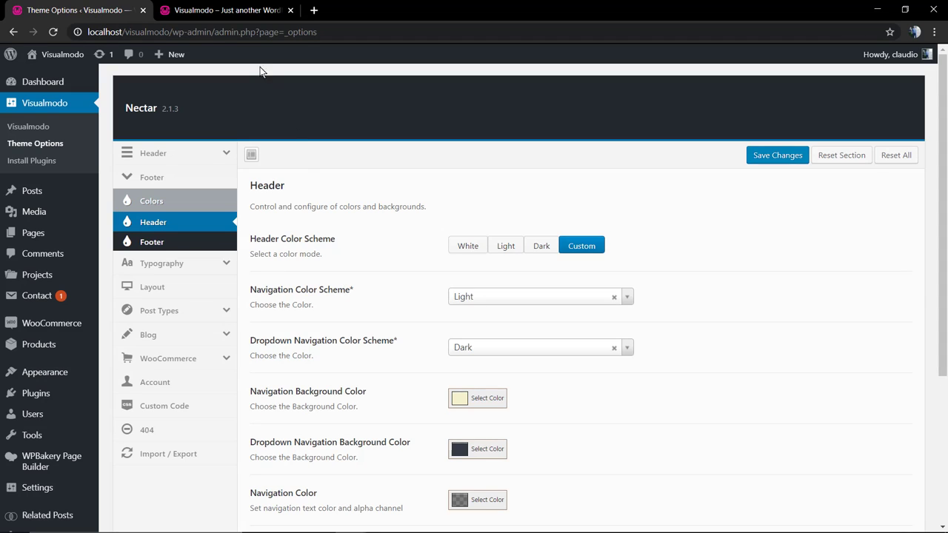
pyautogui.click(226, 10)
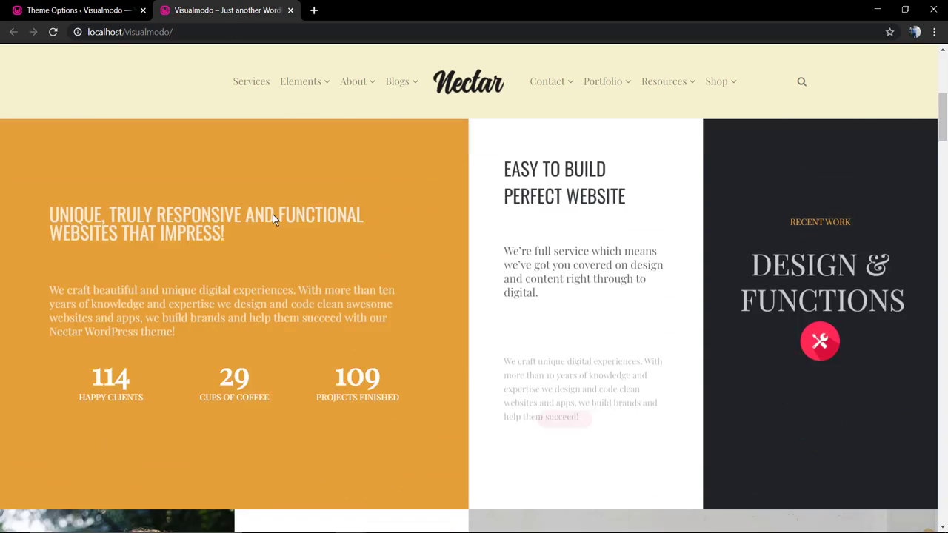
# Step: Set the navigation background colour to pure black
pyautogui.click(74, 9)
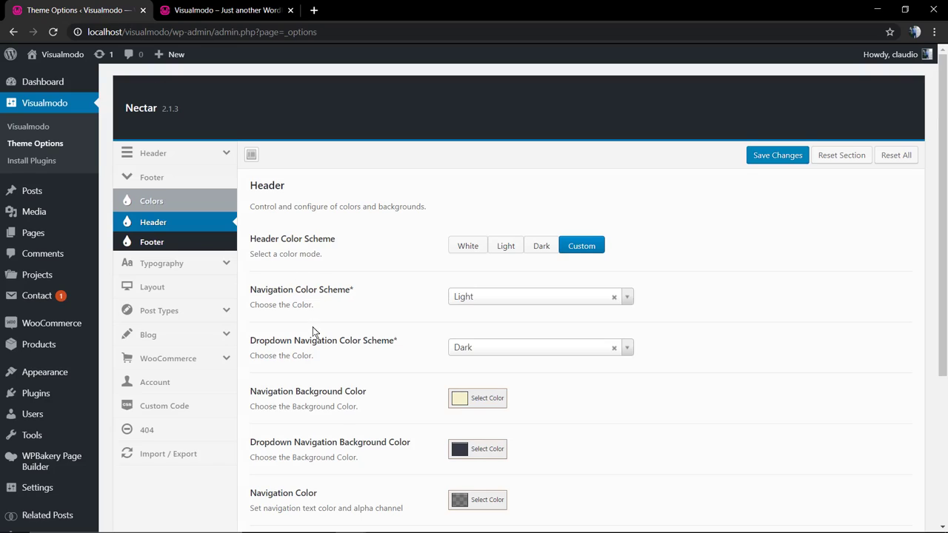
pyautogui.click(477, 398)
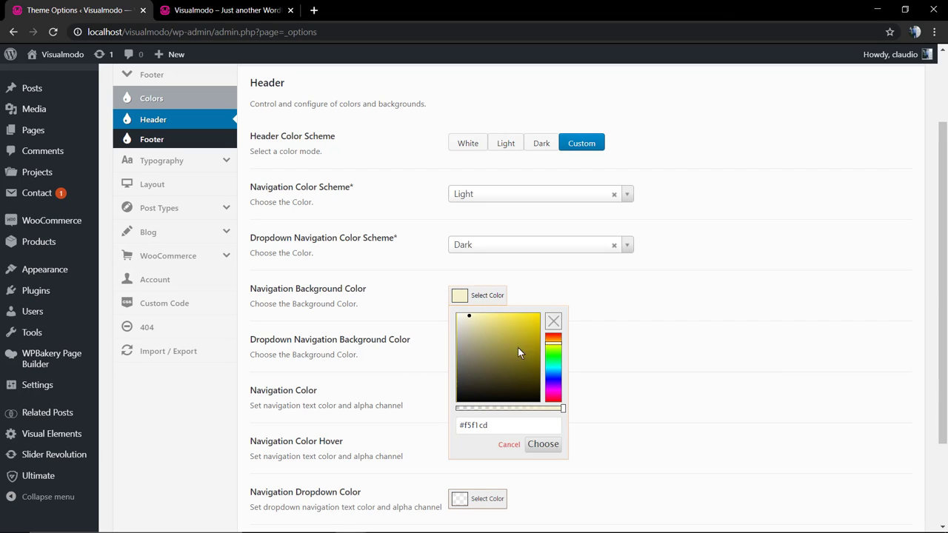
pyautogui.click(463, 385)
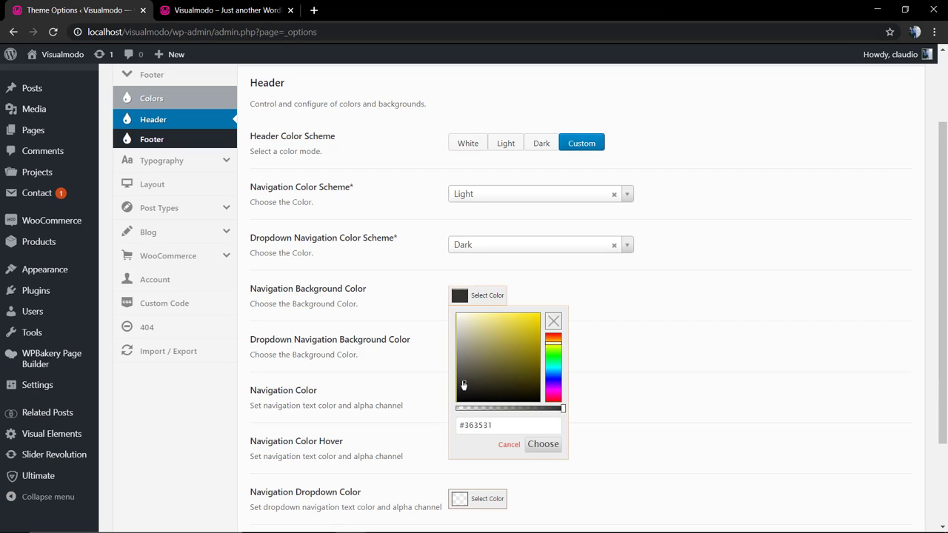
pyautogui.click(475, 340)
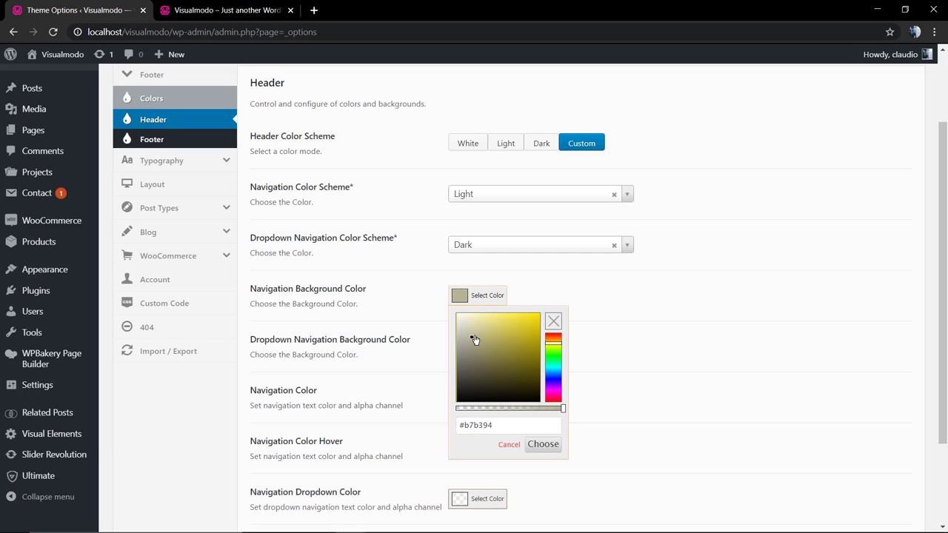
pyautogui.moveTo(474, 341); pyautogui.dragTo(470, 406)
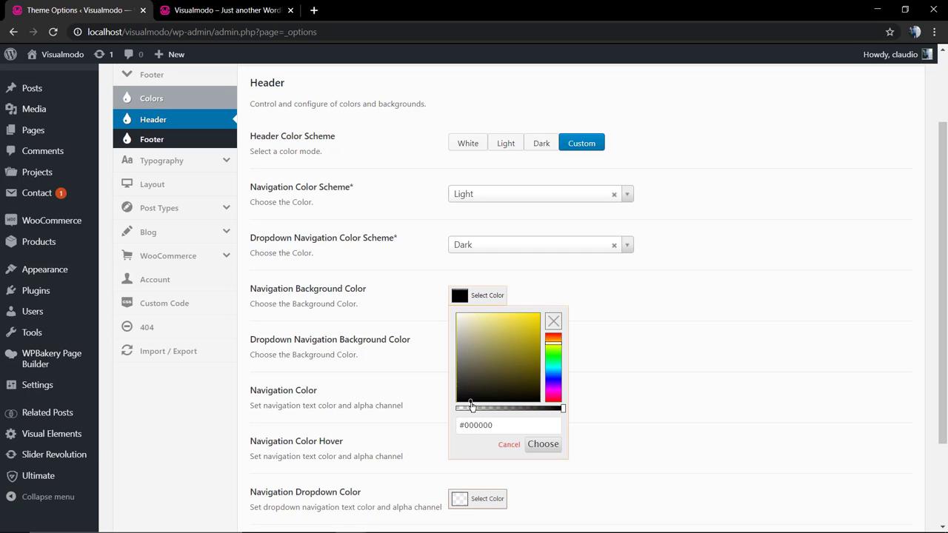
pyautogui.click(543, 444)
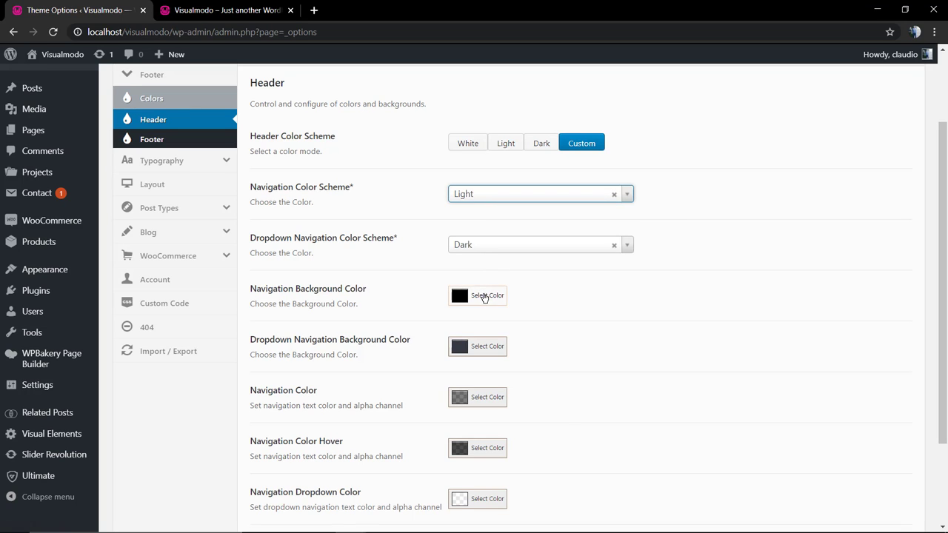
# Step: Lower the black navigation background's opacity to rgba(0, 0, 0, 0.25)
pyautogui.click(486, 294)
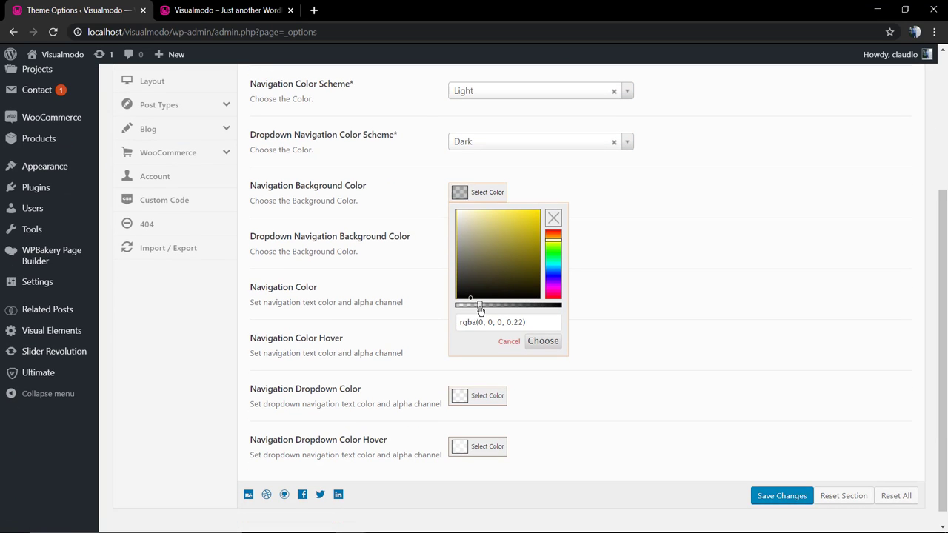
pyautogui.moveTo(478, 304); pyautogui.dragTo(483, 304)
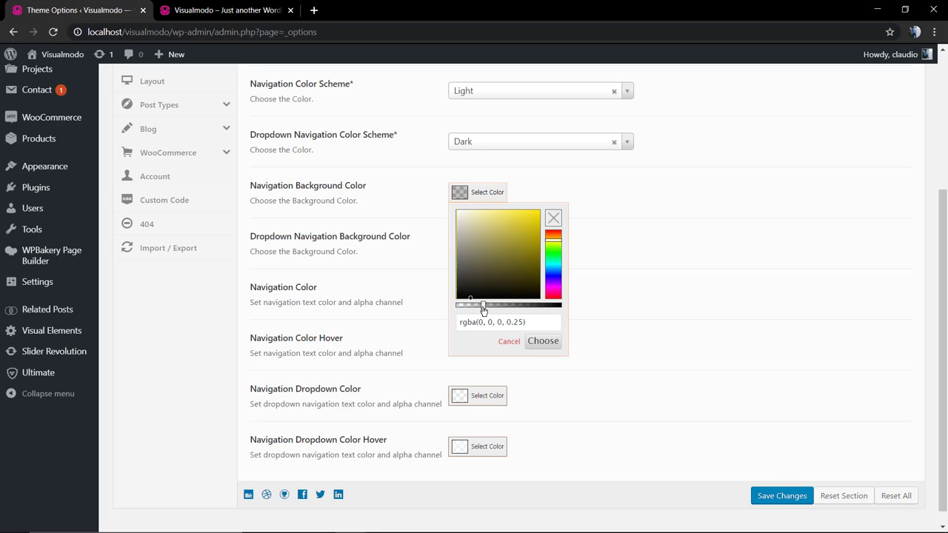
pyautogui.click(543, 341)
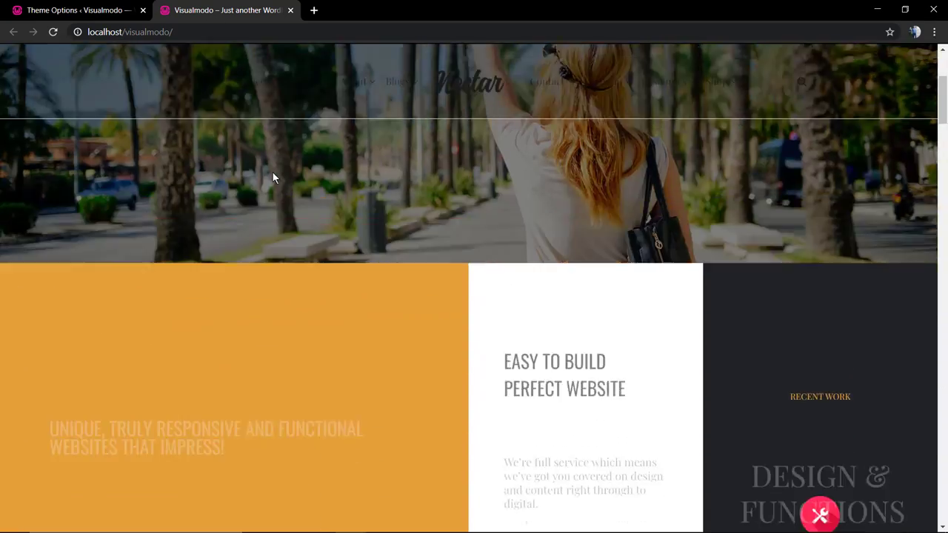
# Step: Scroll down and back up the live homepage to view the translucent header
pyautogui.scroll(-3)
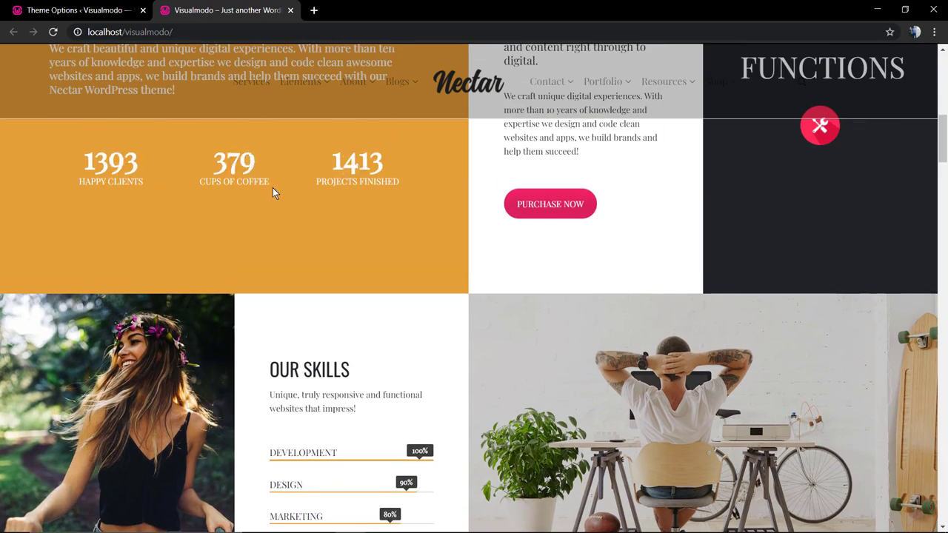
pyautogui.scroll(-3)
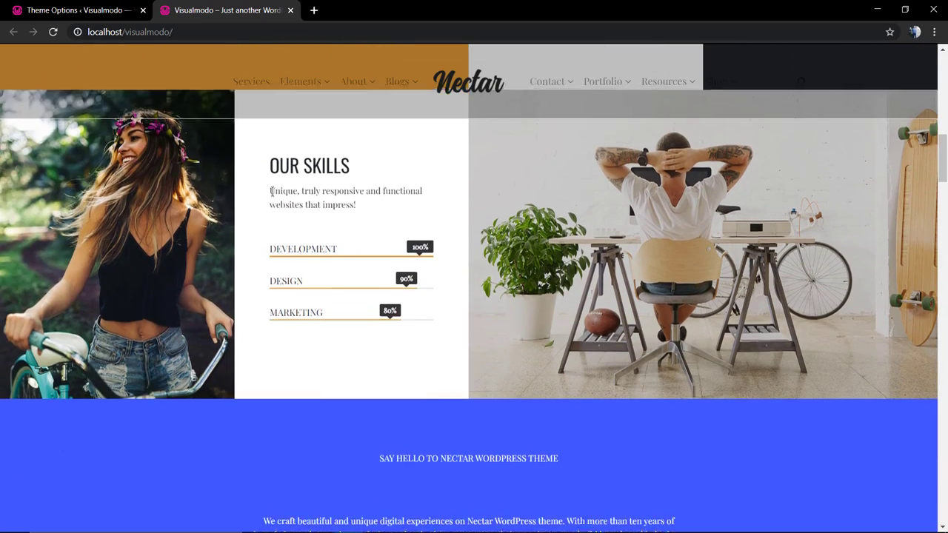
pyautogui.scroll(3)
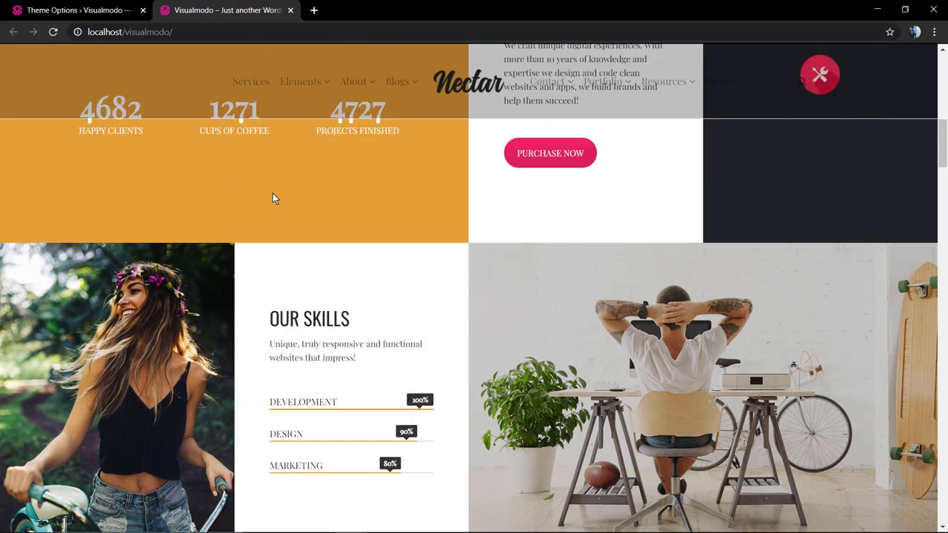
pyautogui.scroll(3)
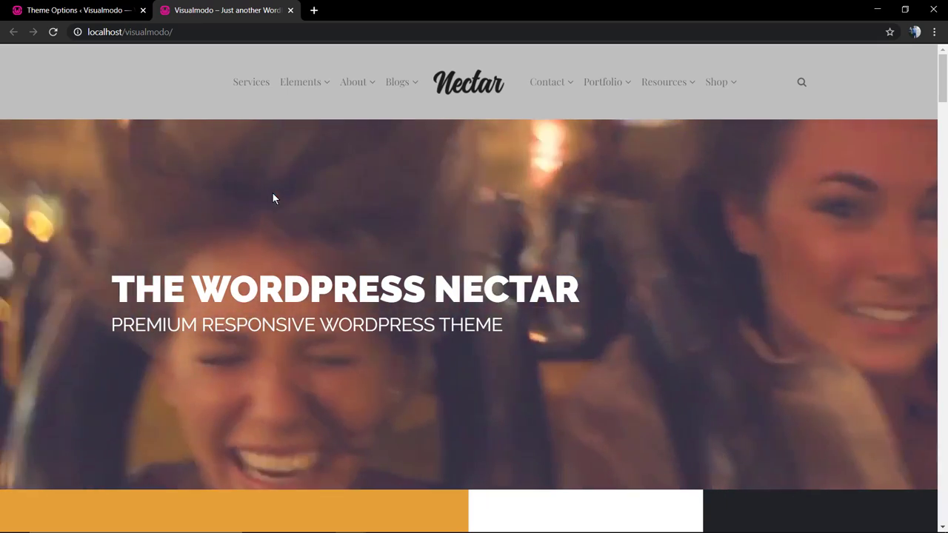
# Step: Replace the translucent black navigation background with pale yellow #fff5bd
pyautogui.click(74, 10)
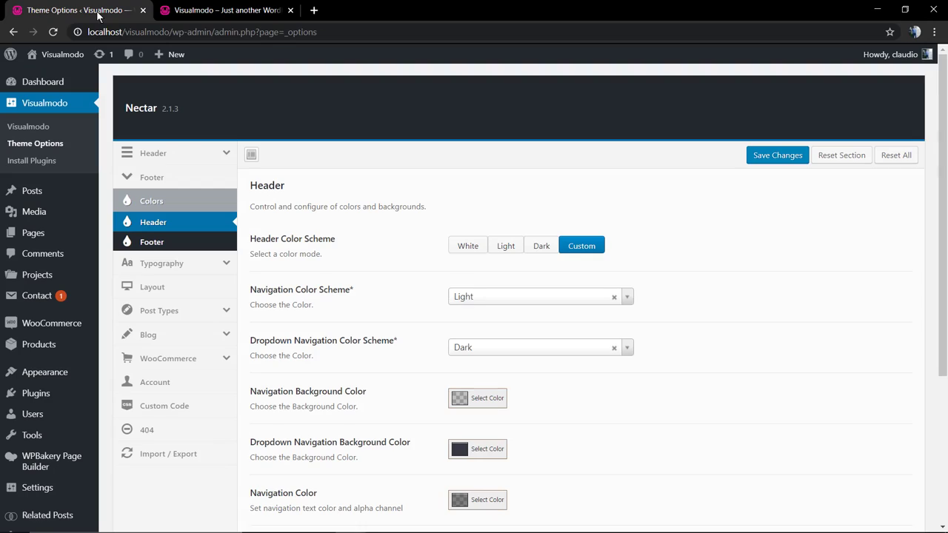
pyautogui.moveTo(353, 312)
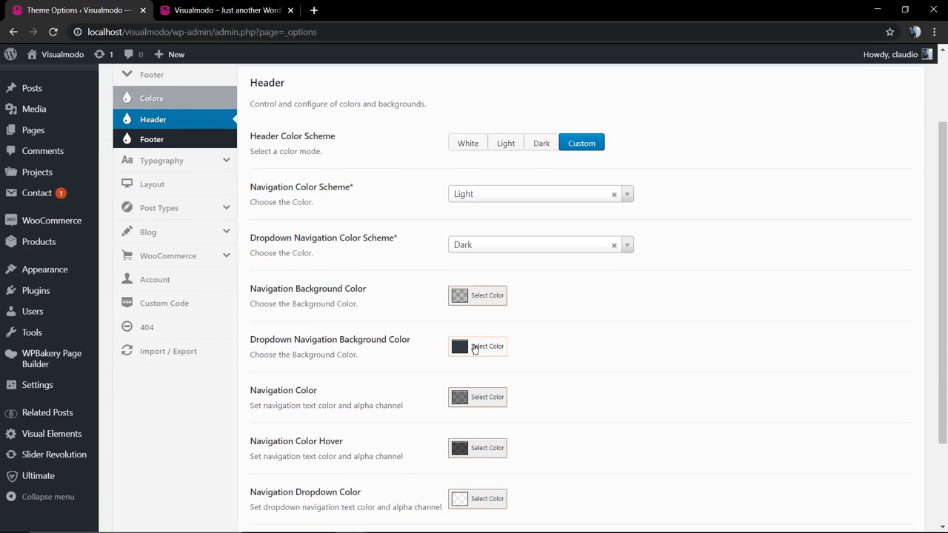
pyautogui.click(486, 346)
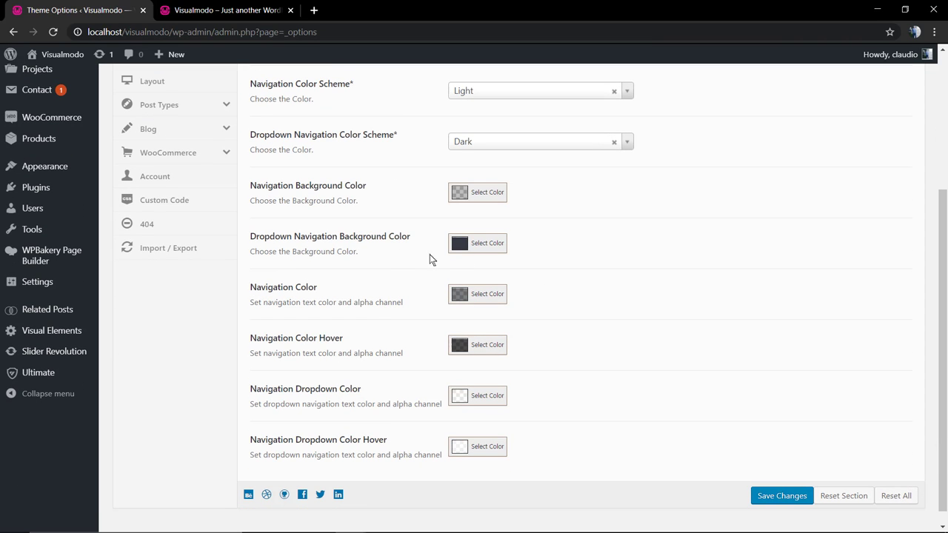
pyautogui.click(477, 191)
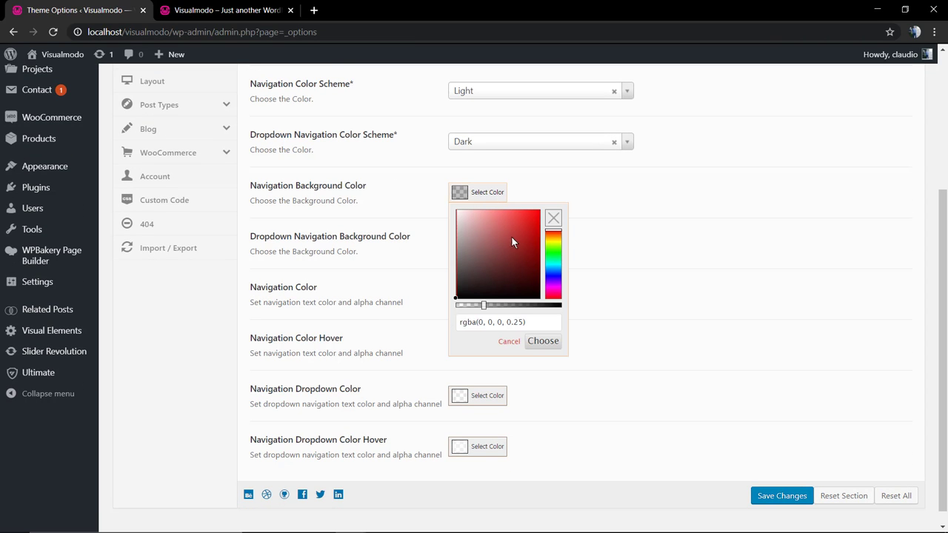
pyautogui.click(554, 239)
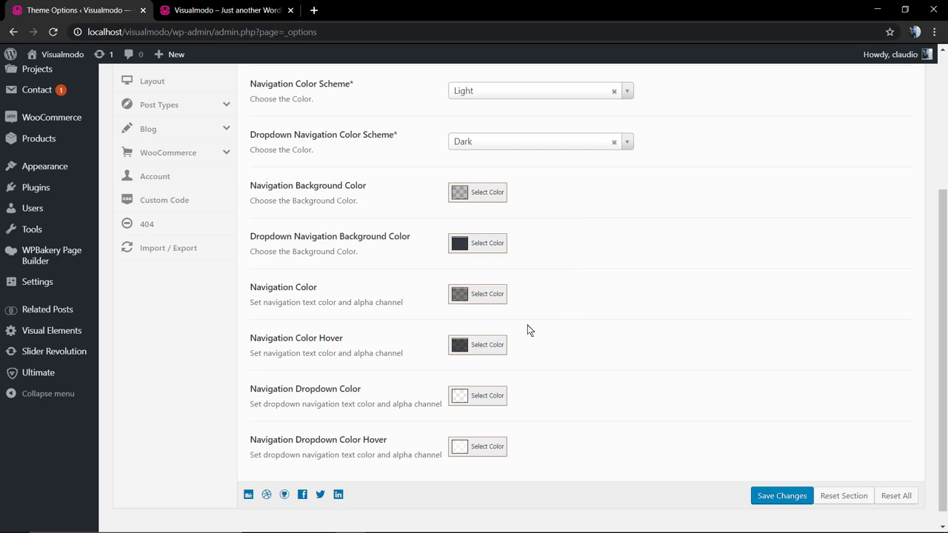
pyautogui.click(486, 192)
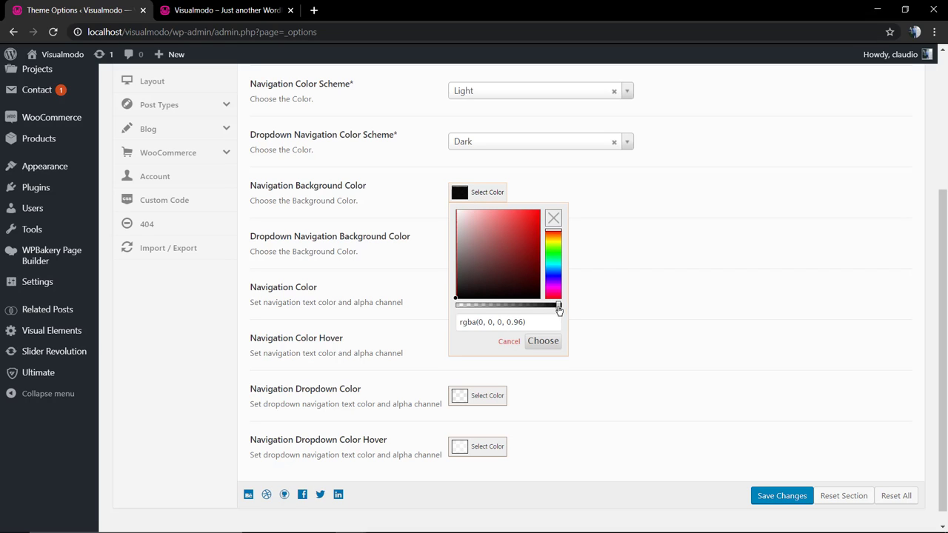
pyautogui.click(551, 245)
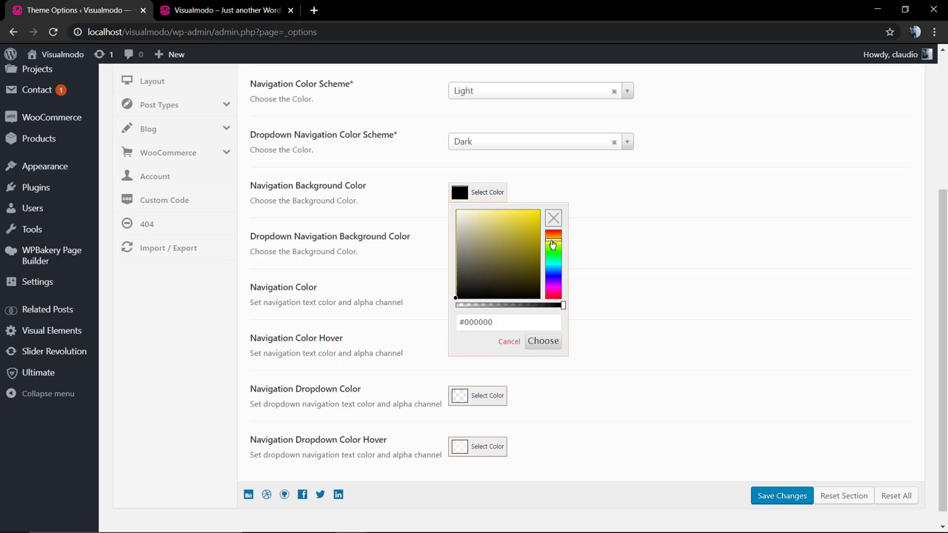
pyautogui.click(480, 214)
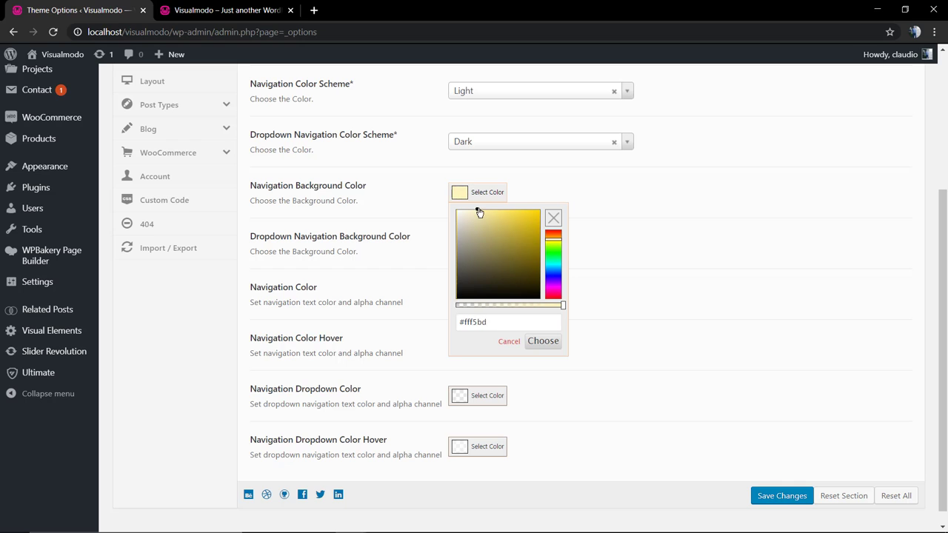
pyautogui.click(482, 209)
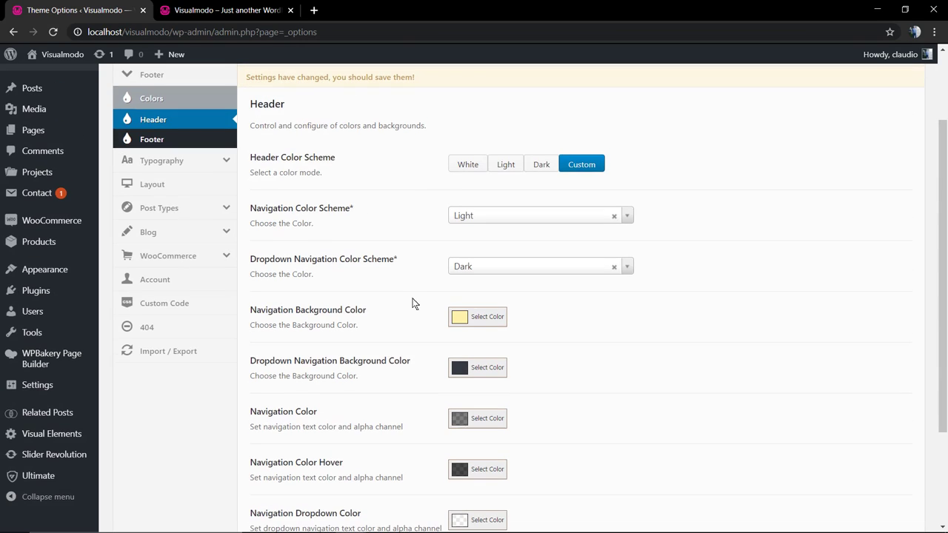
# Step: Set the dropdown navigation background to blue and save the header colours
pyautogui.scroll(-3)
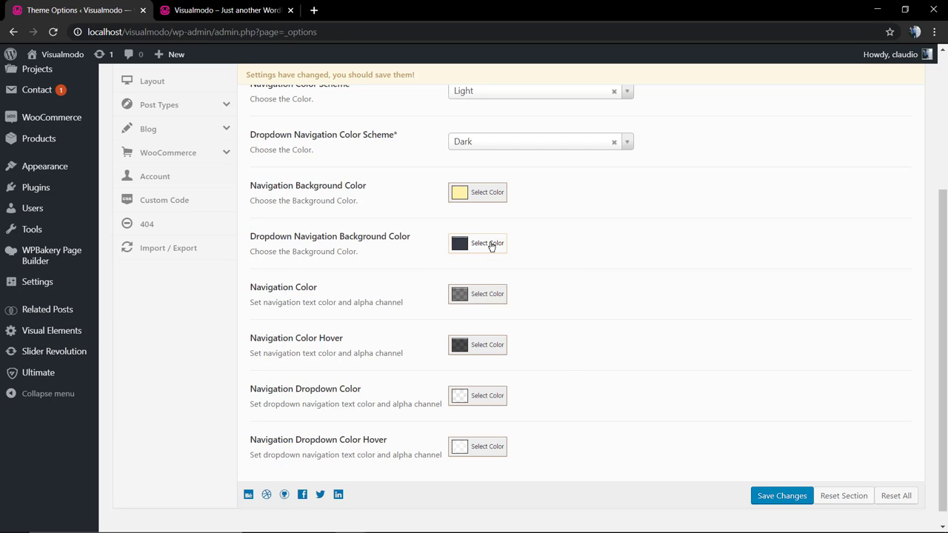
pyautogui.click(477, 294)
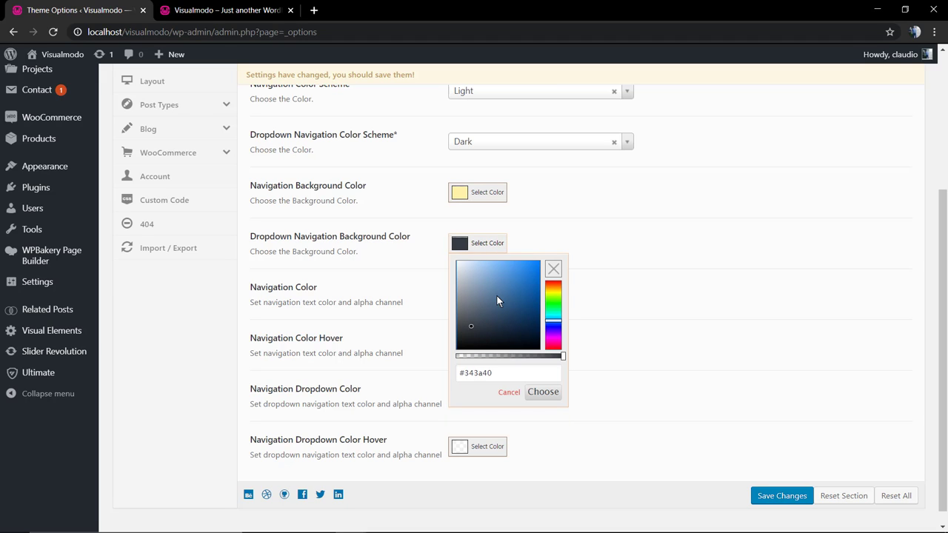
pyautogui.click(543, 392)
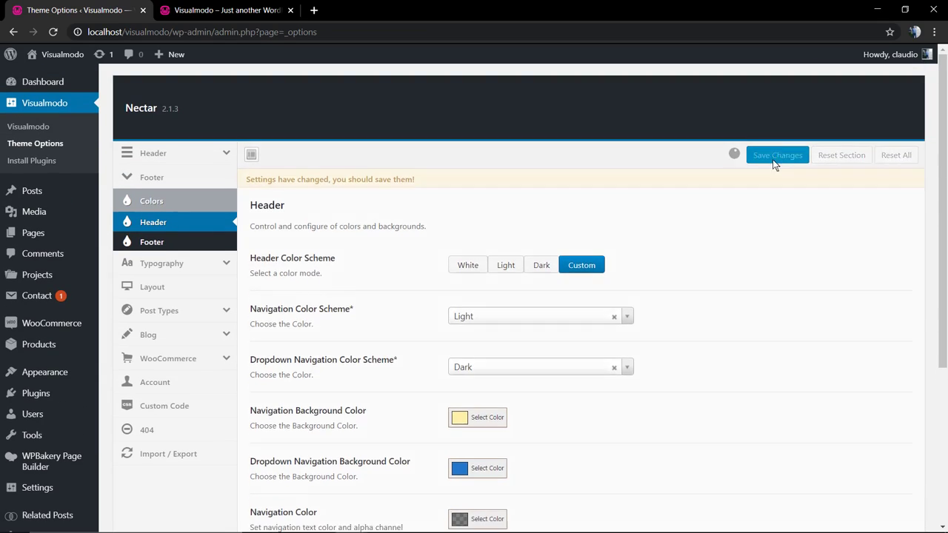
pyautogui.click(227, 10)
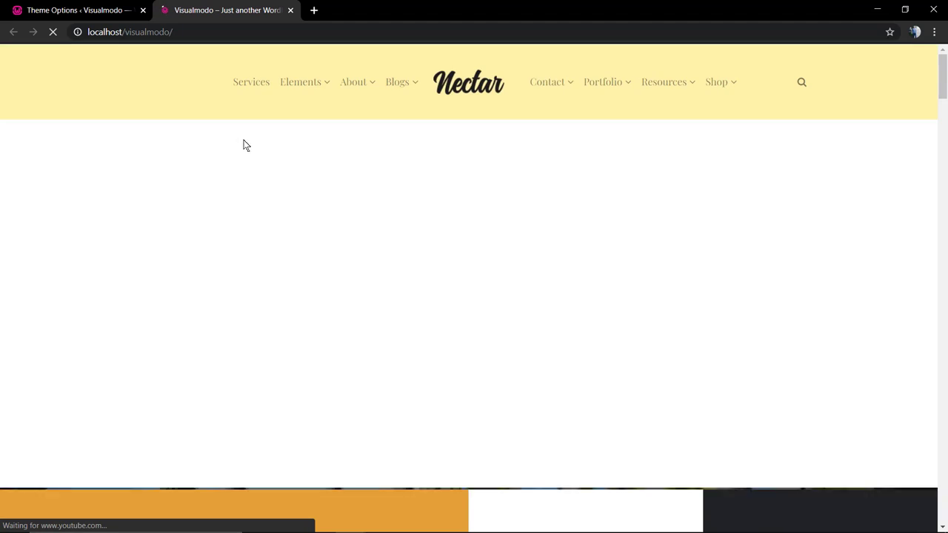
pyautogui.moveTo(300, 82)
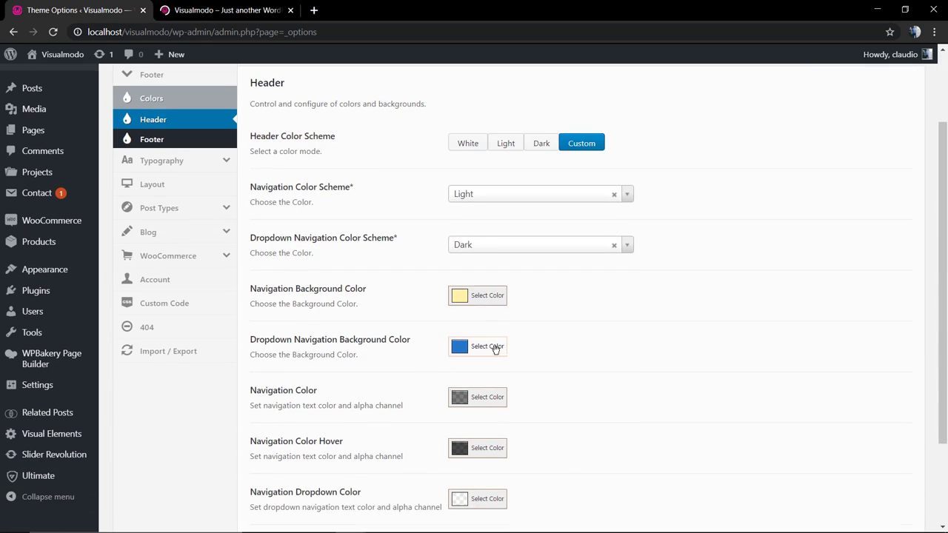
# Step: Change the dropdown navigation background to dark charcoal #32383e
pyautogui.click(477, 346)
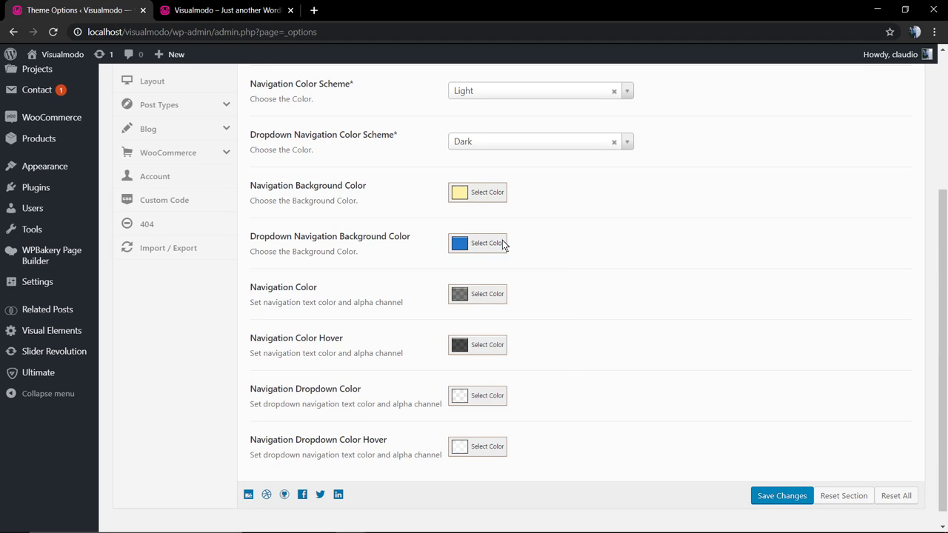
pyautogui.click(477, 243)
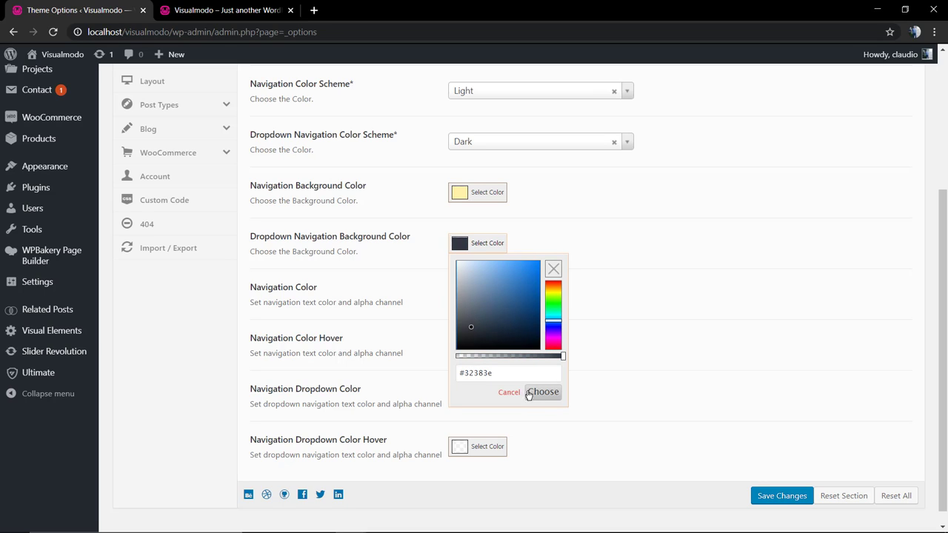
pyautogui.click(543, 392)
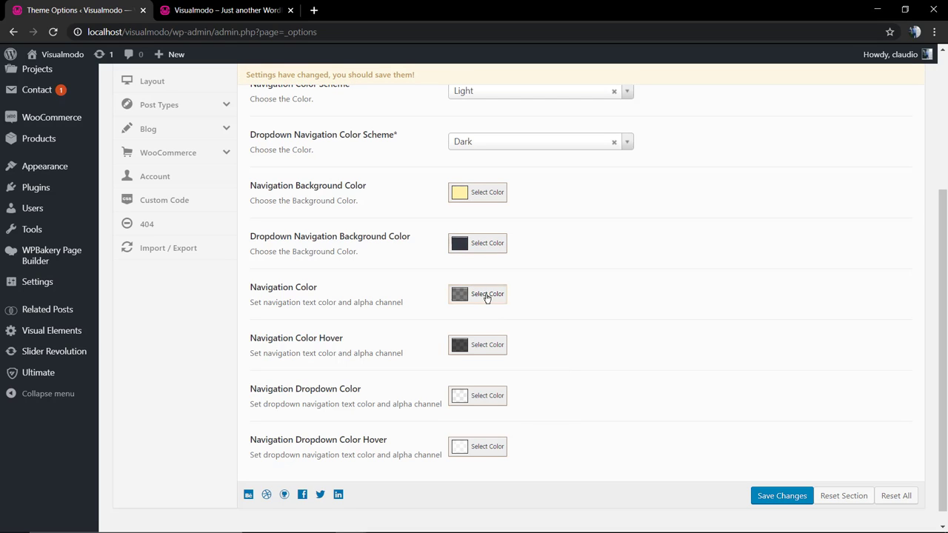
# Step: Set the navigation text colour to an opaque red and preview the header
pyautogui.click(477, 294)
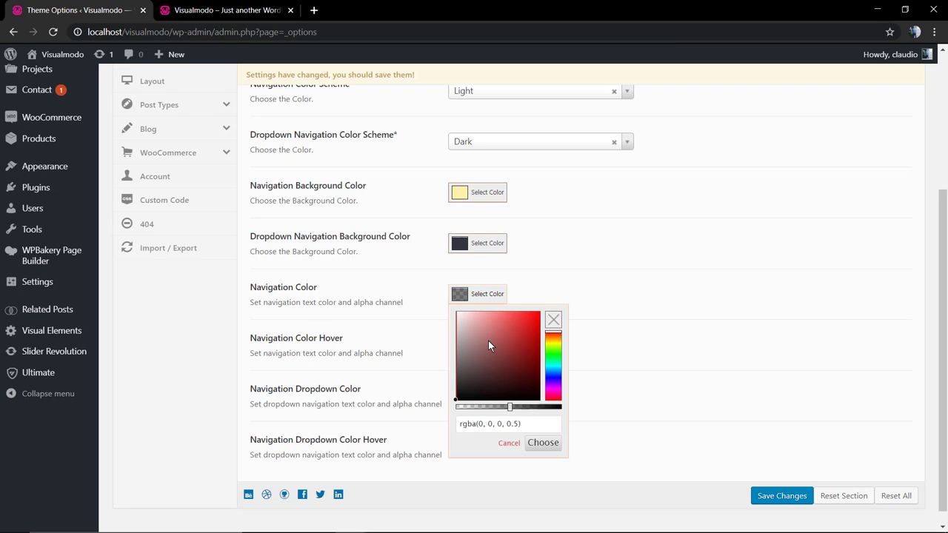
pyautogui.click(226, 10)
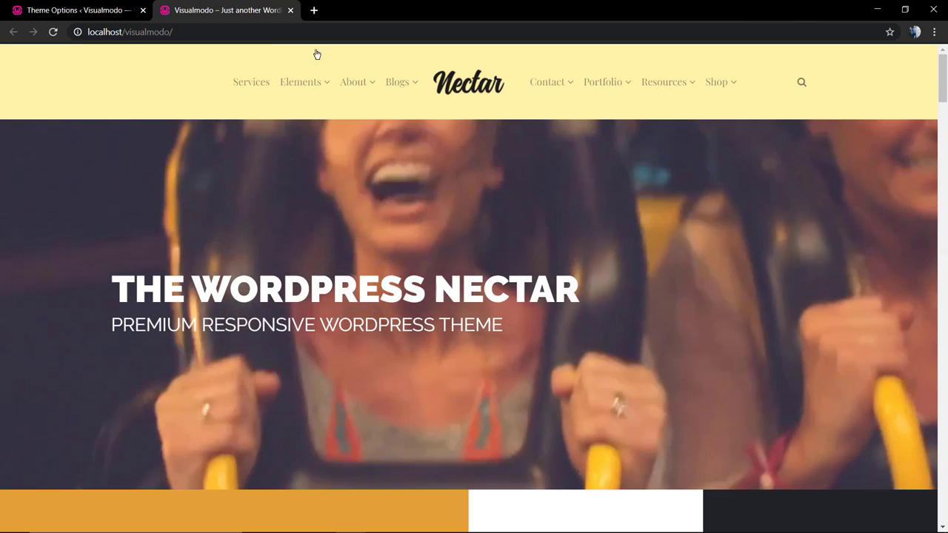
pyautogui.click(74, 9)
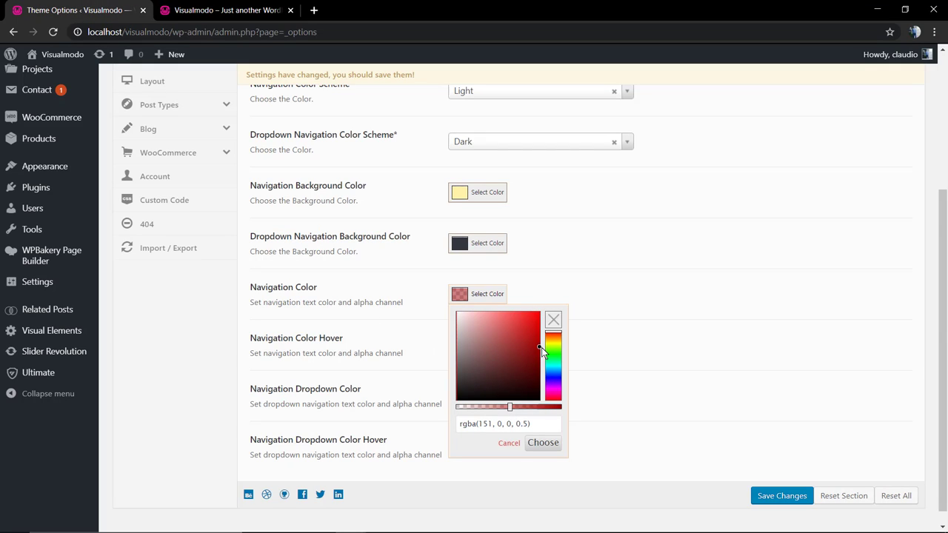
pyautogui.click(540, 312)
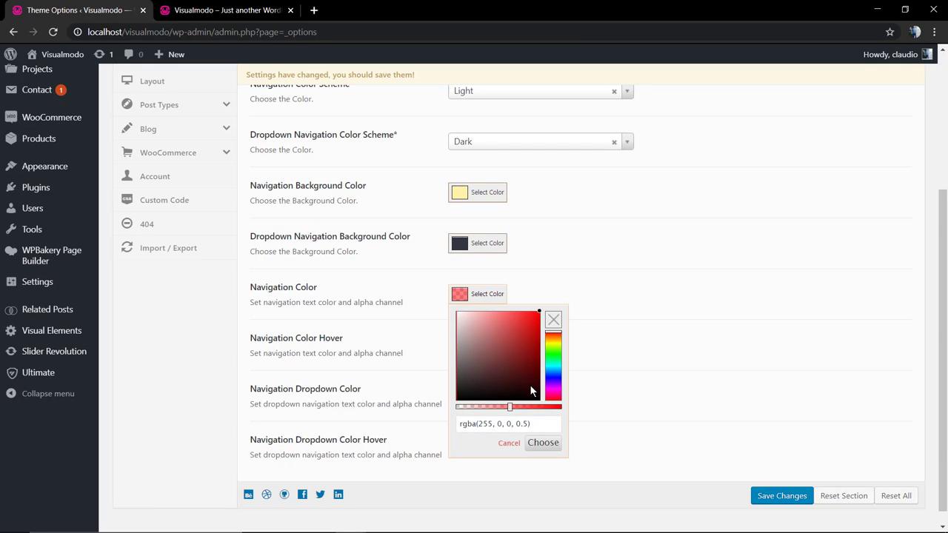
pyautogui.moveTo(510, 407); pyautogui.dragTo(563, 407)
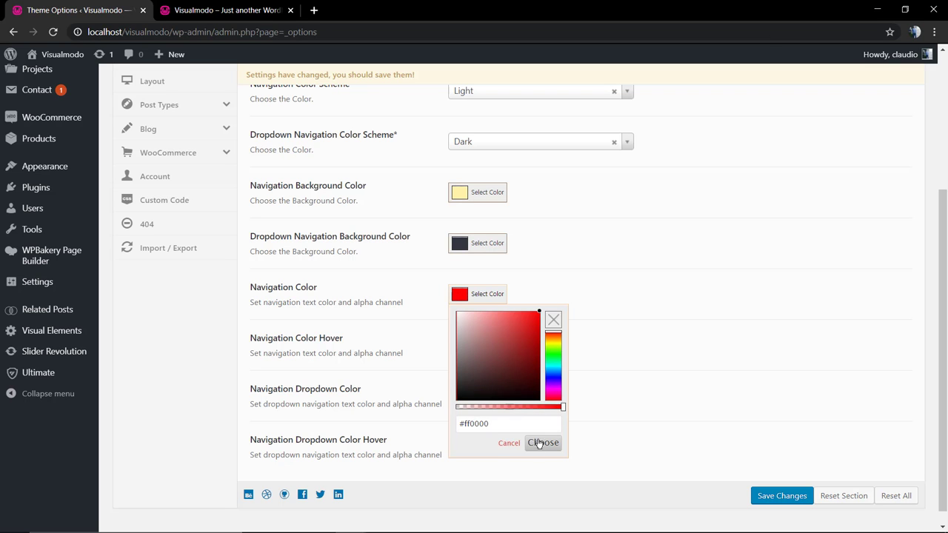
pyautogui.click(543, 443)
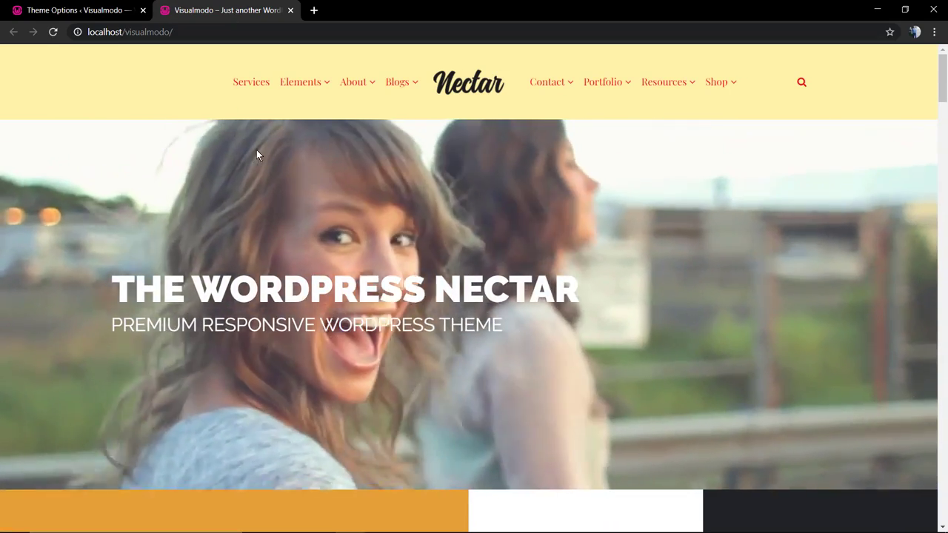
# Step: Clear the navigation text colour, set a bright green hover colour, and save
pyautogui.click(74, 10)
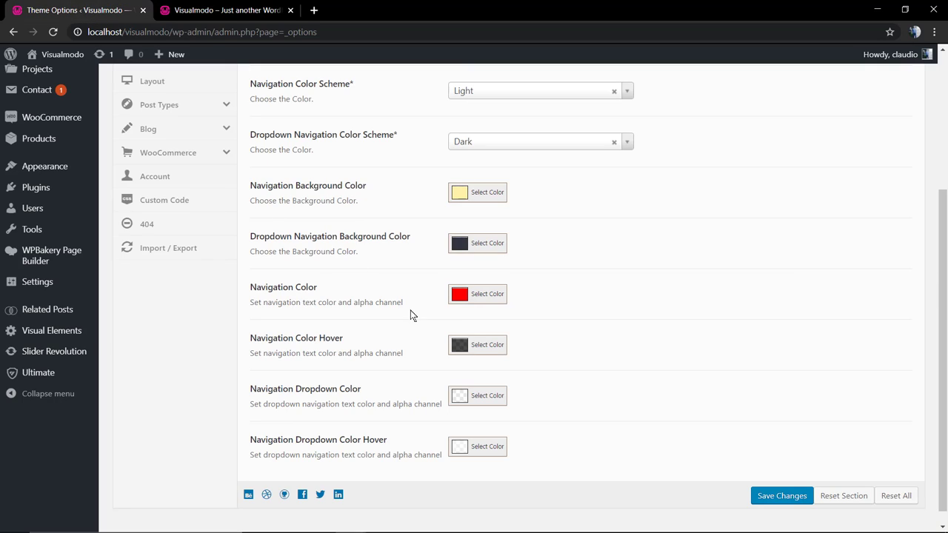
pyautogui.click(477, 294)
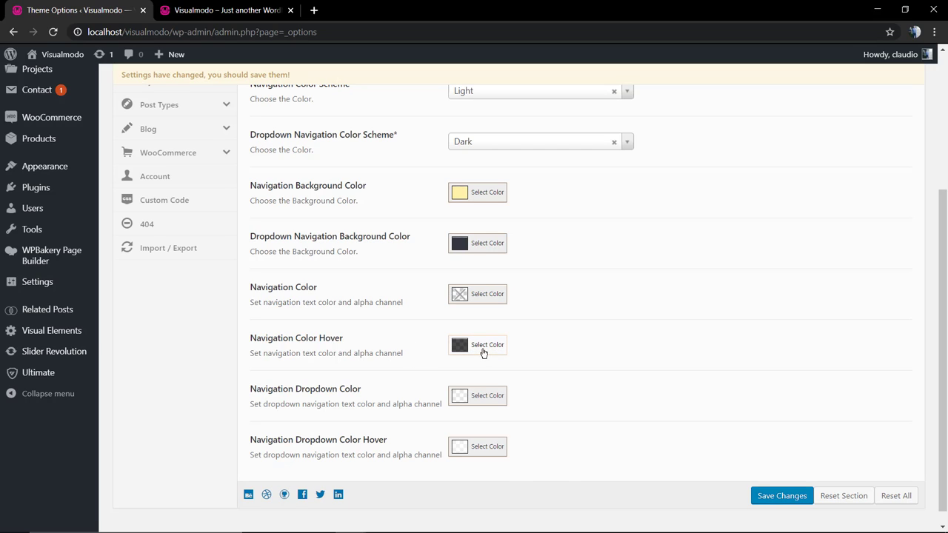
pyautogui.click(477, 344)
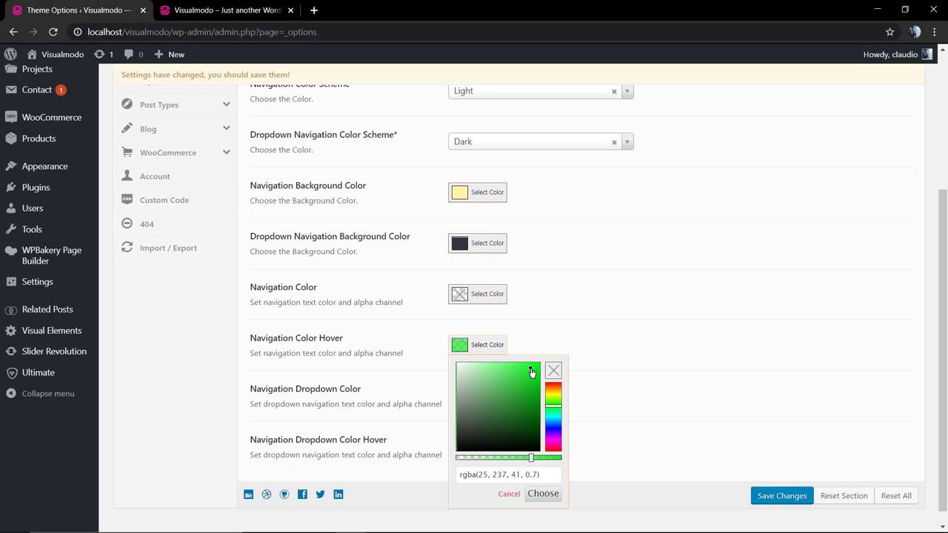
pyautogui.click(543, 493)
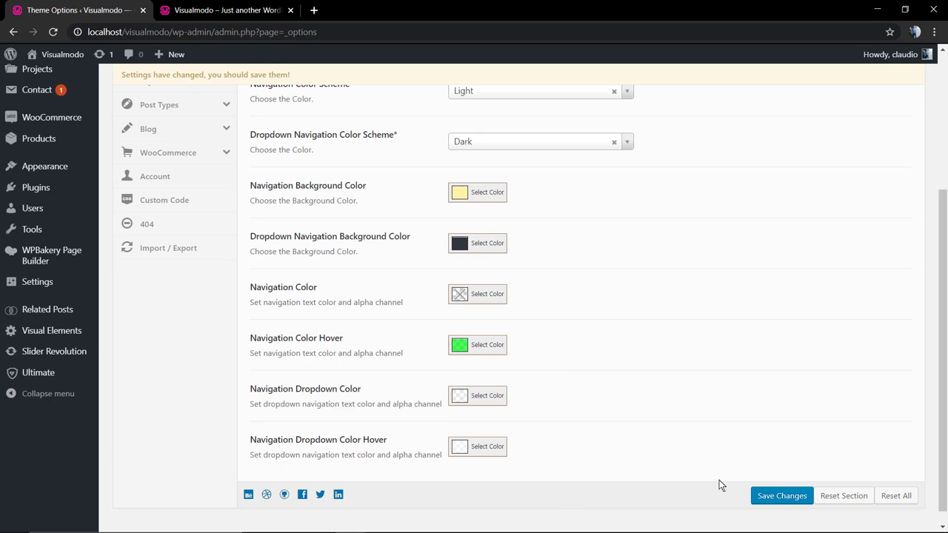
pyautogui.click(477, 344)
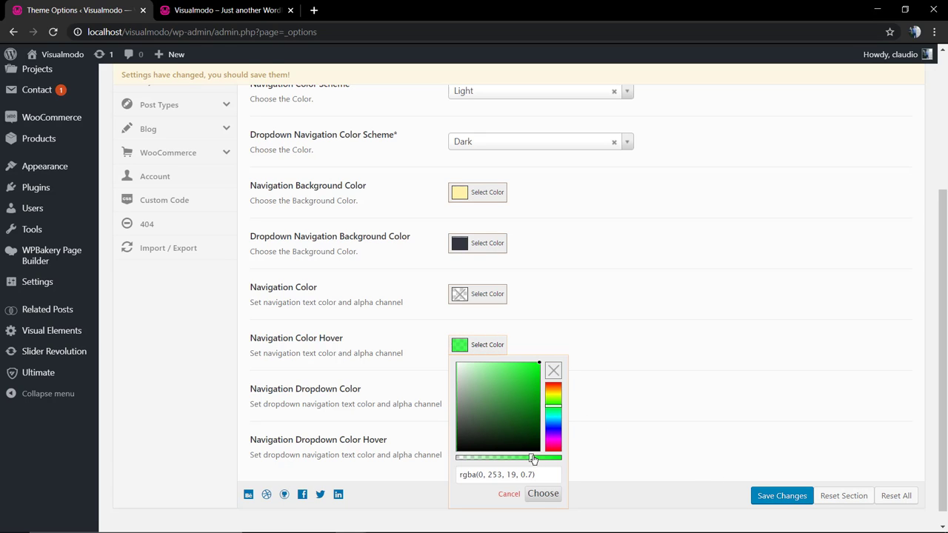
pyautogui.click(543, 494)
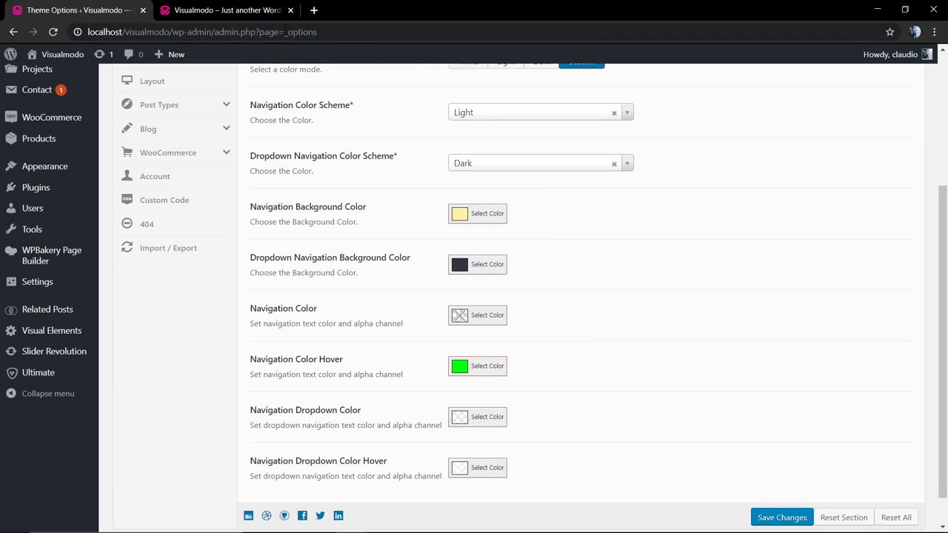
pyautogui.click(226, 10)
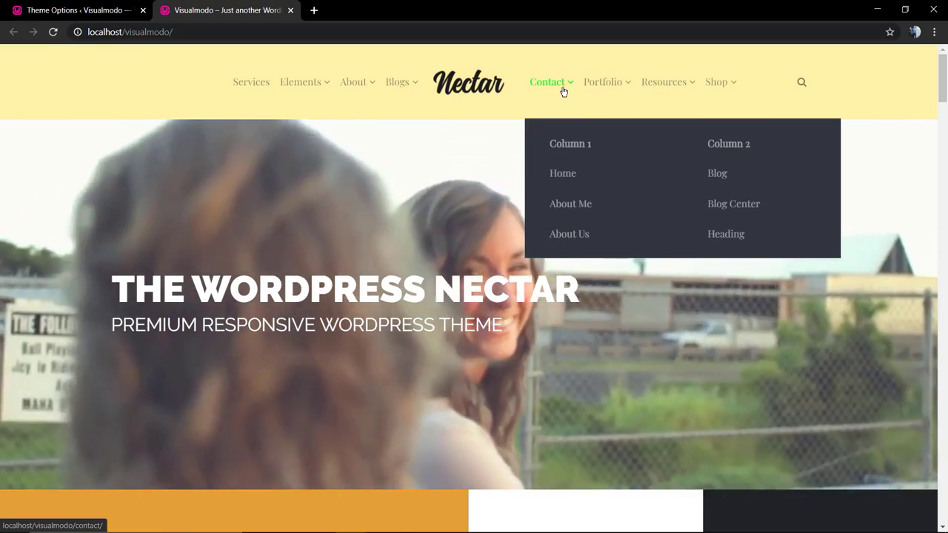
pyautogui.moveTo(250, 81)
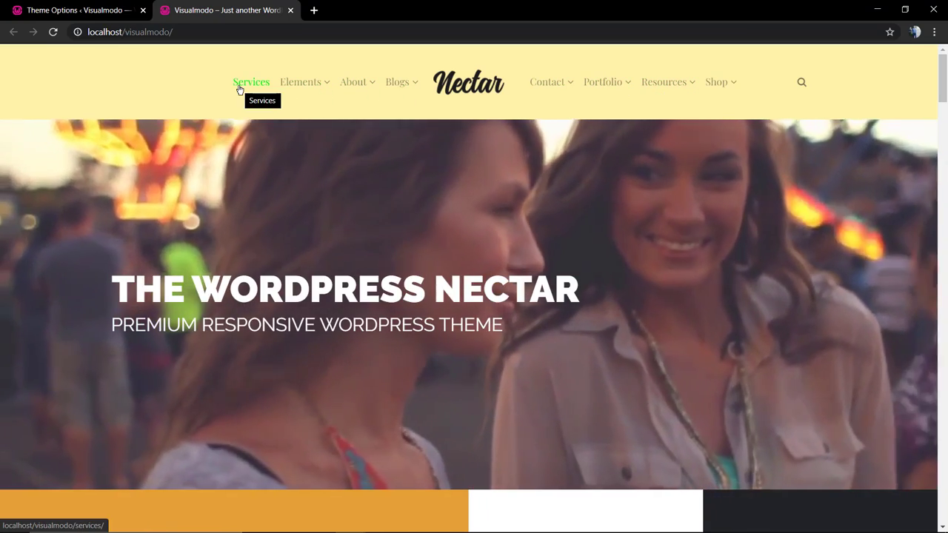
pyautogui.click(74, 10)
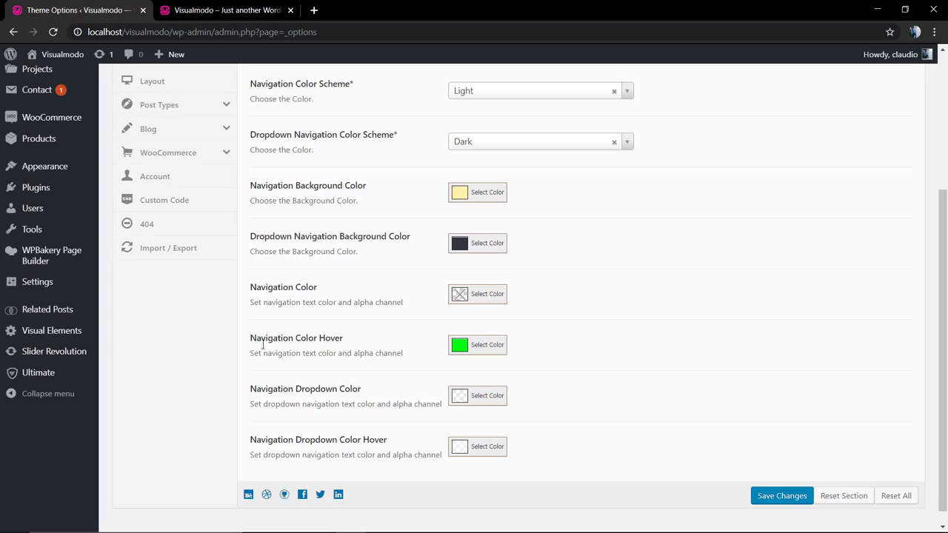
# Step: Confirm rgba(30,3,255,0.99) blue as the Navigation Dropdown text colour
pyautogui.scroll(-3)
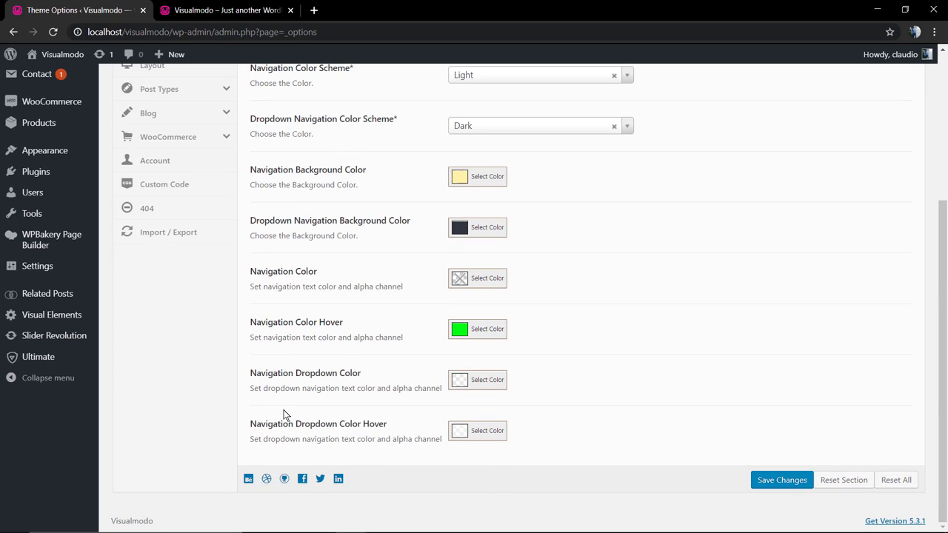
pyautogui.moveTo(289, 414)
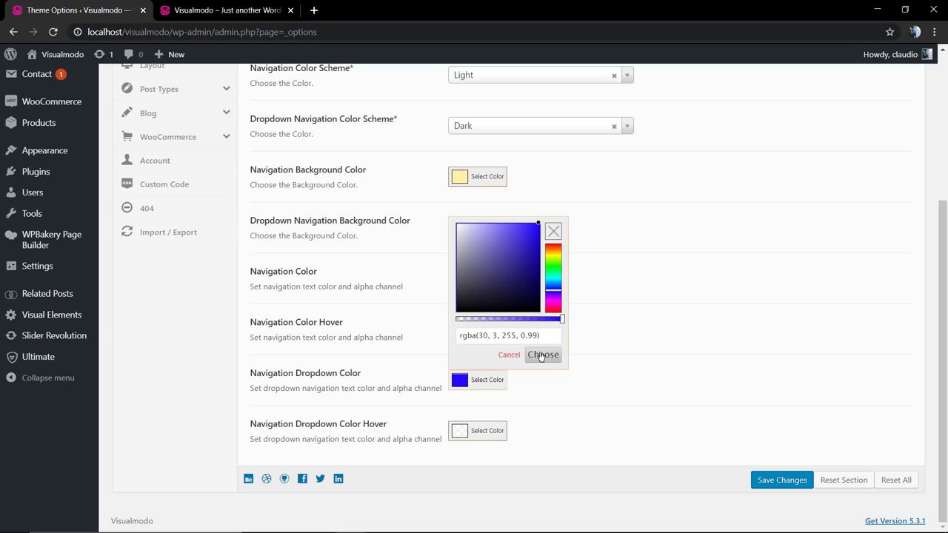
pyautogui.click(543, 355)
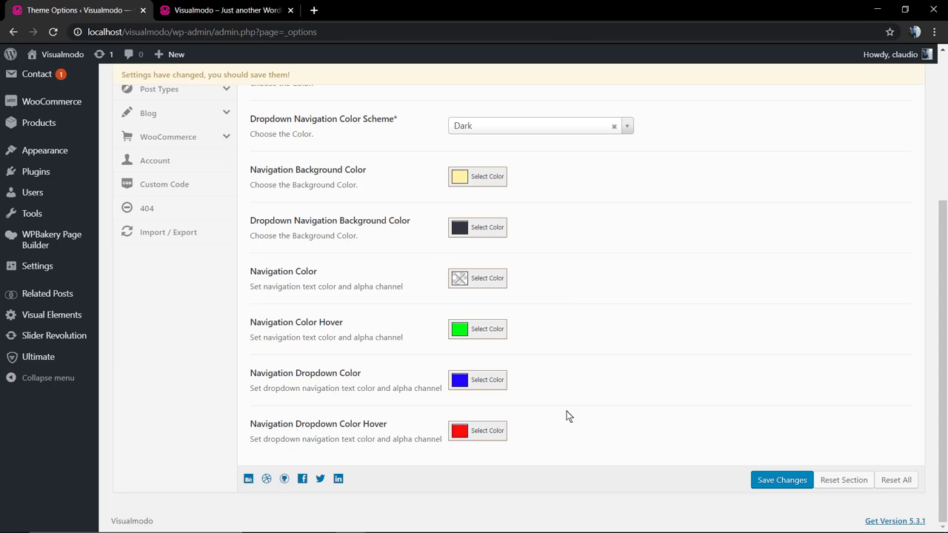
pyautogui.scroll(3)
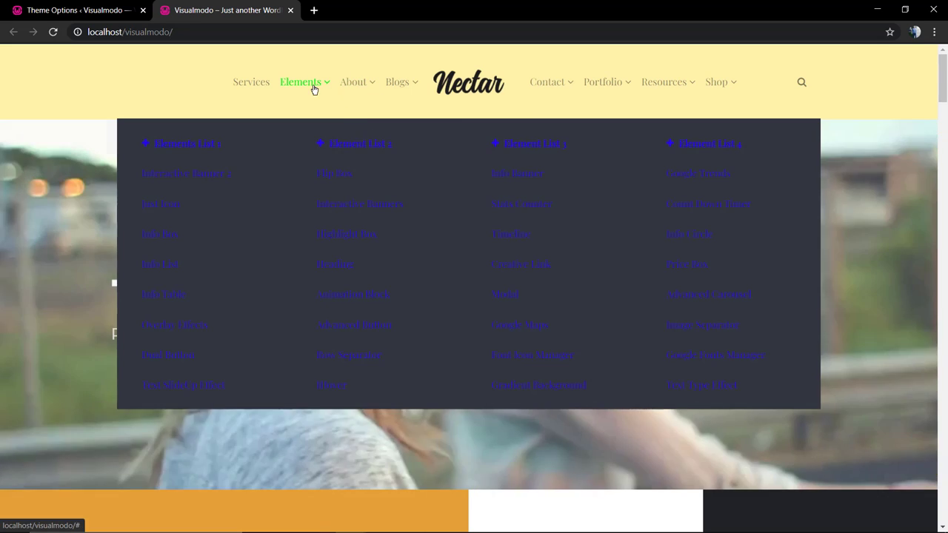
pyautogui.moveTo(343, 315)
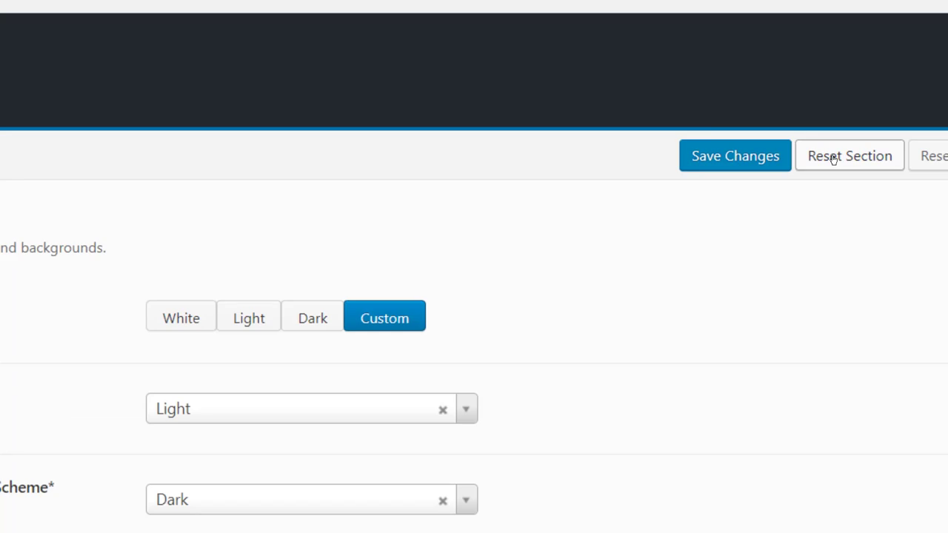
# Step: Reset the Header colour section to its defaults, confirm, and save changes
pyautogui.click(849, 155)
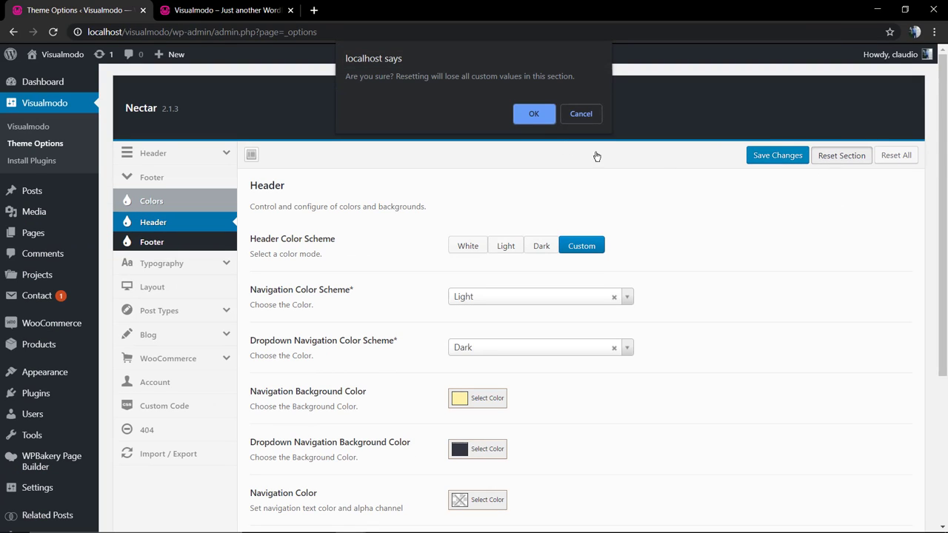
pyautogui.click(533, 113)
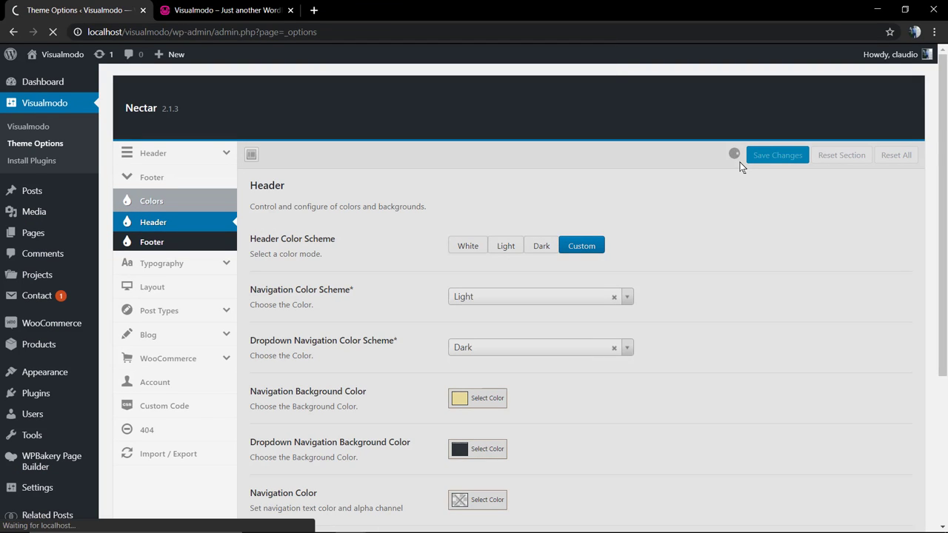
pyautogui.click(841, 155)
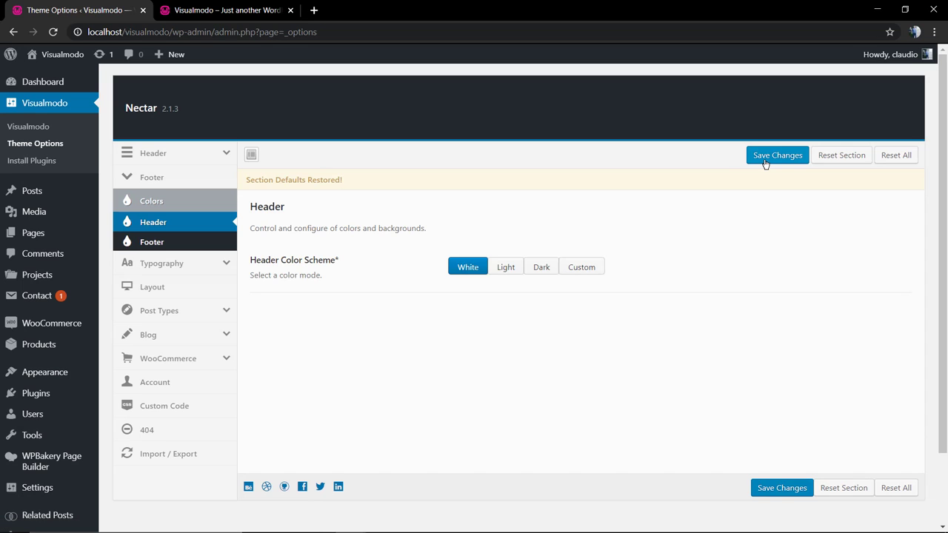
pyautogui.click(777, 155)
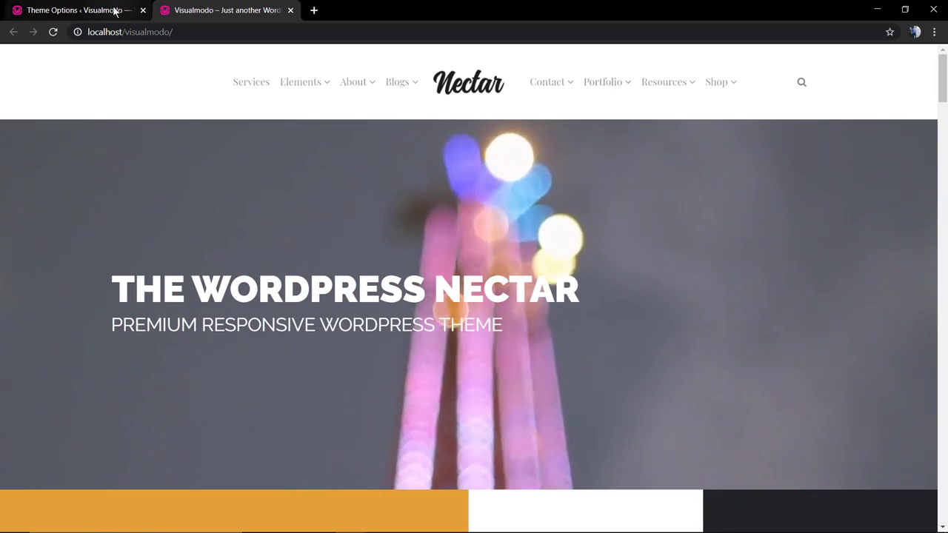
# Step: Re-save the theme options and view the default header colours on the live site
pyautogui.click(74, 9)
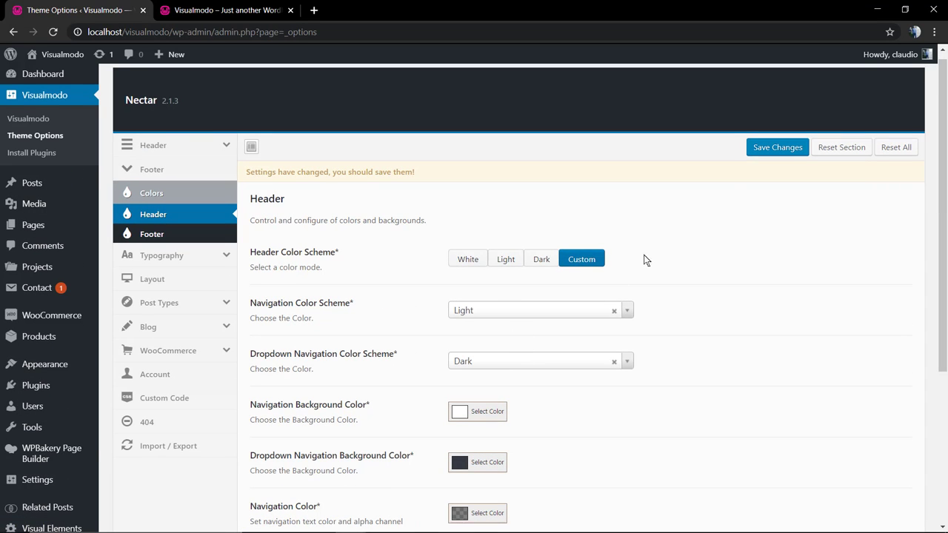
pyautogui.click(777, 147)
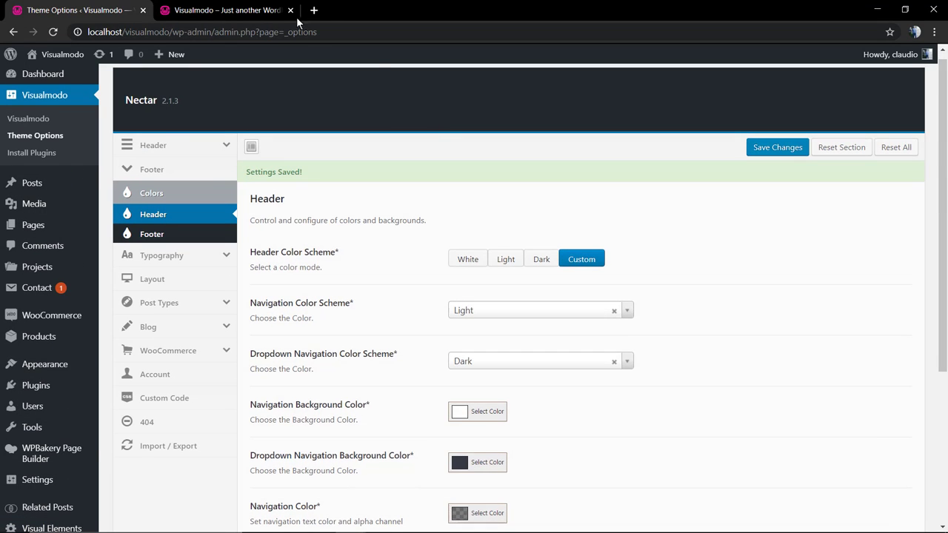
pyautogui.click(226, 10)
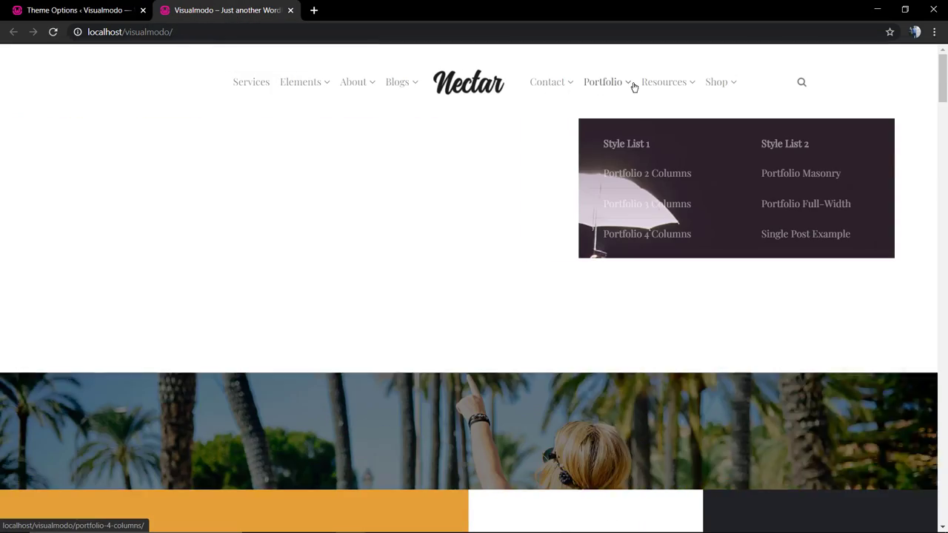
pyautogui.moveTo(184, 236)
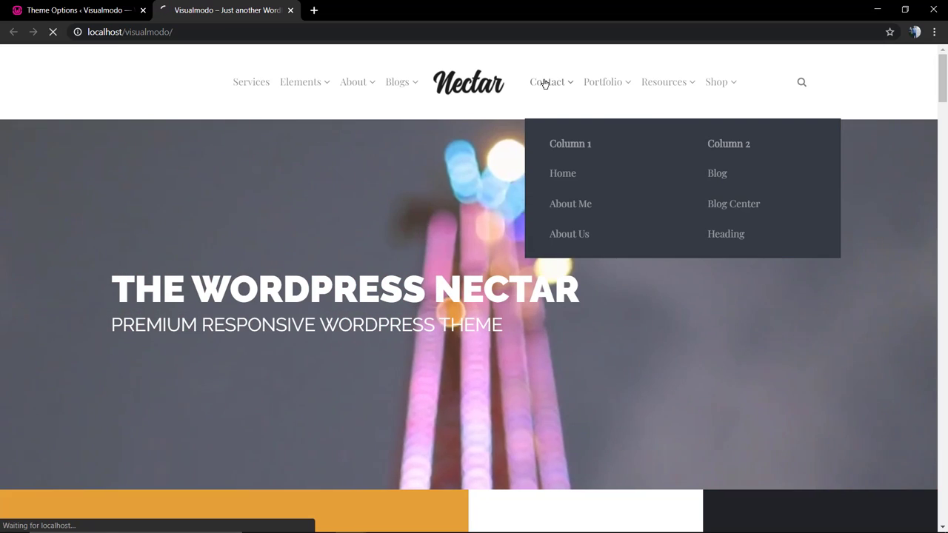
# Step: View the live Contact page's header and dropdowns, then revisit Theme Options
pyautogui.click(547, 82)
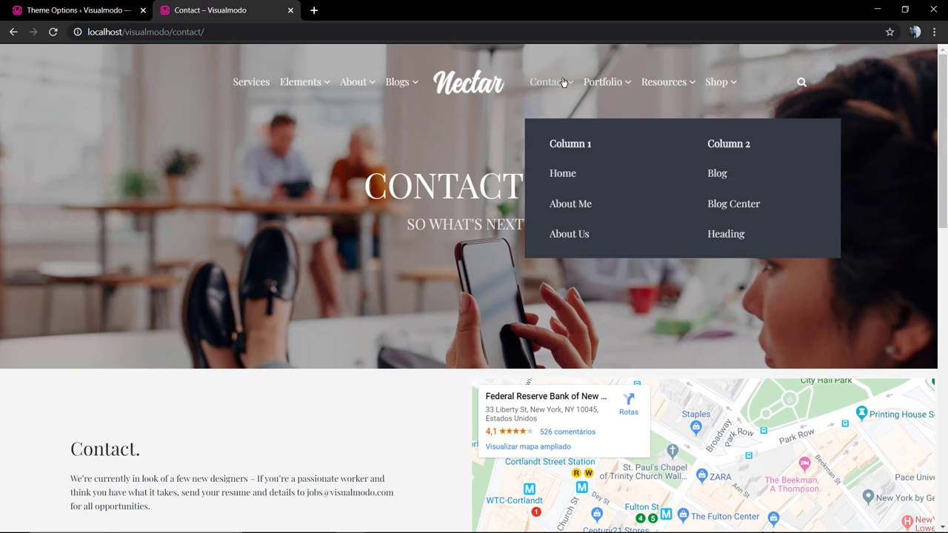
pyautogui.moveTo(776, 84)
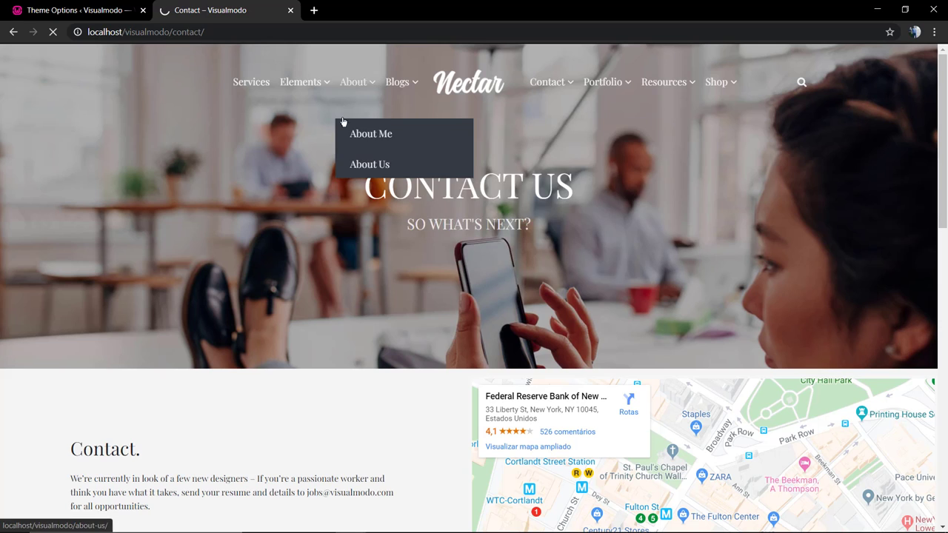
pyautogui.click(74, 10)
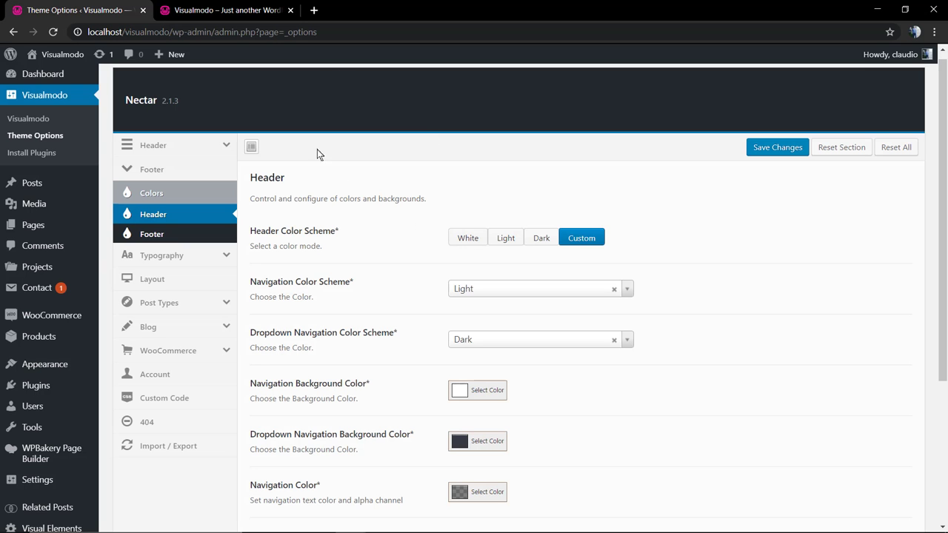
pyautogui.click(226, 9)
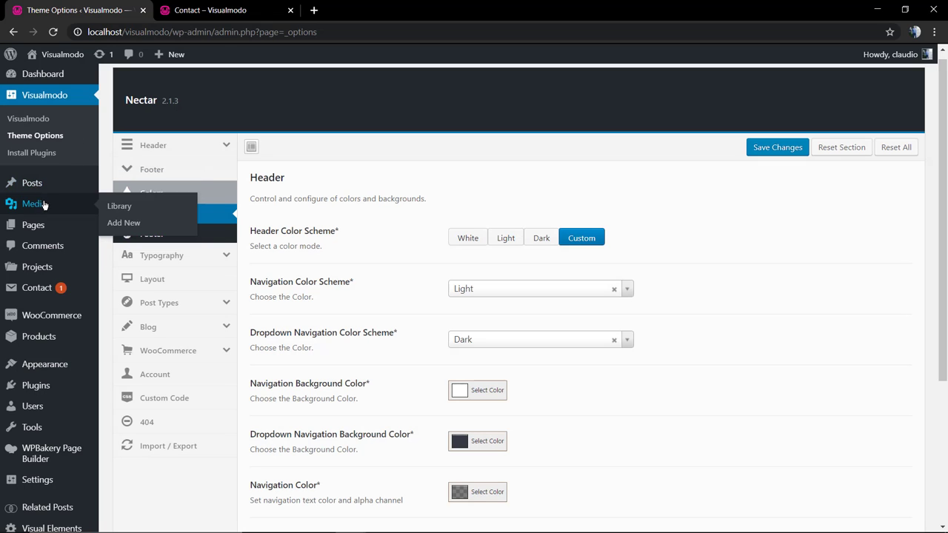
# Step: Find the Contact page in the Pages list and edit it
pyautogui.click(32, 225)
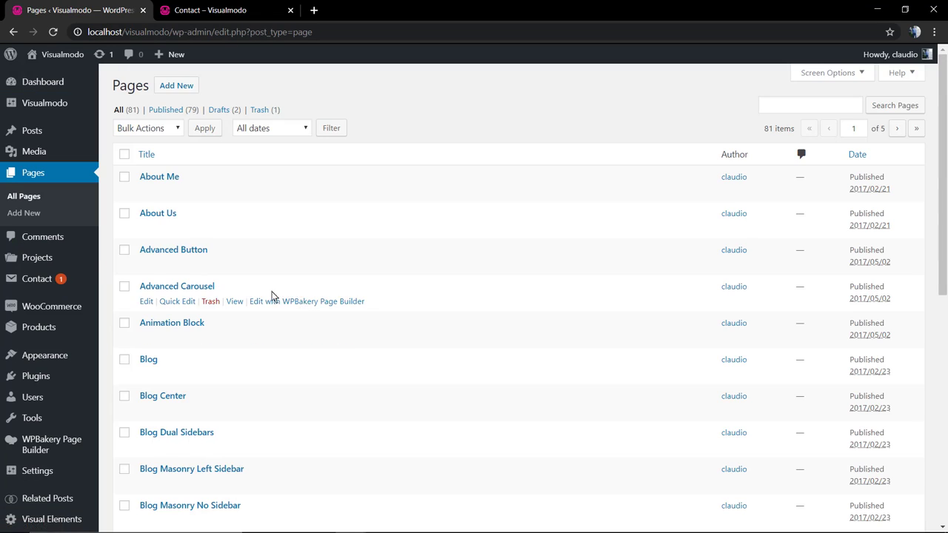
pyautogui.scroll(-3)
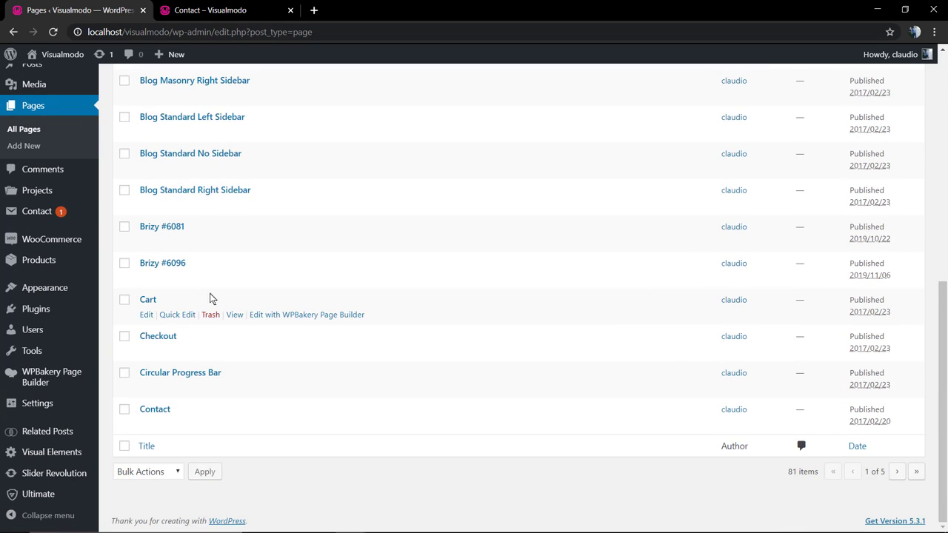
pyautogui.click(155, 409)
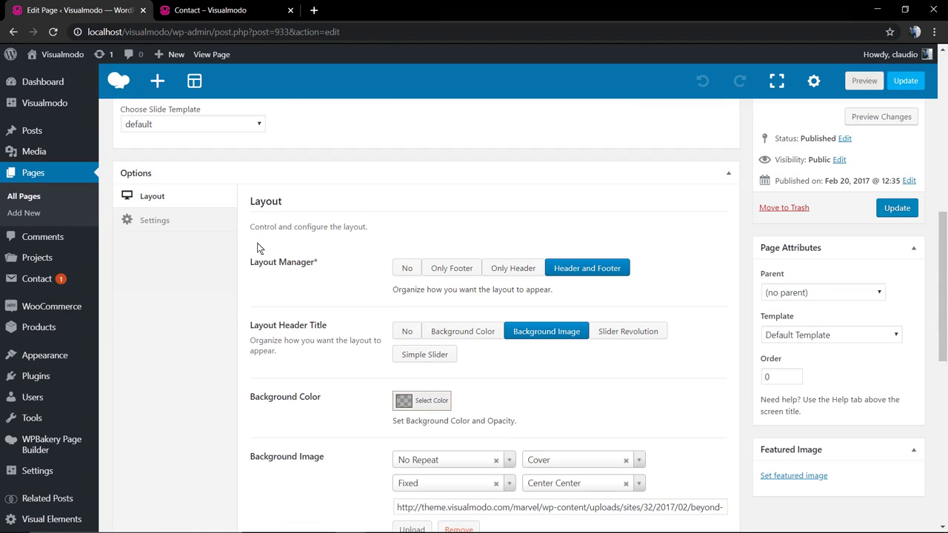
# Step: Remove the Contact title's background image overlay, update the page, and view it live
pyautogui.click(154, 220)
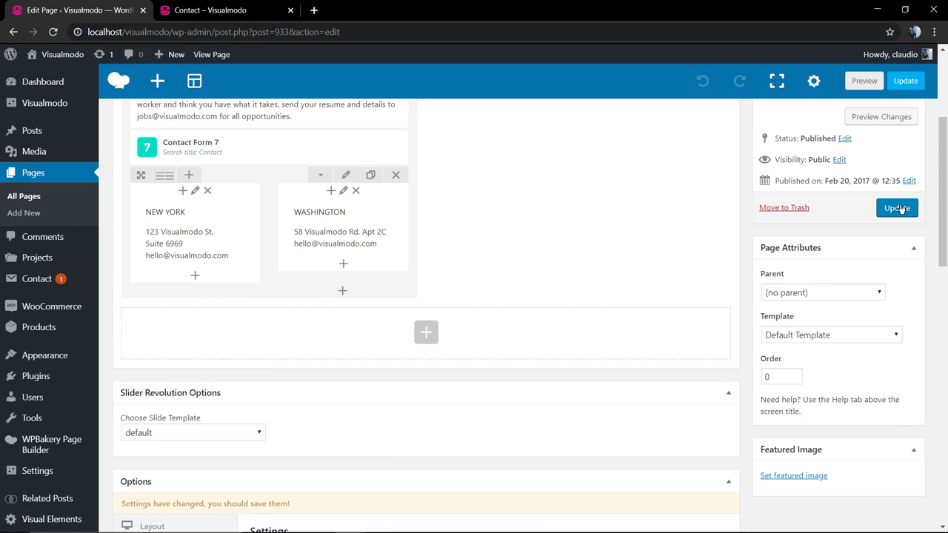
pyautogui.click(897, 208)
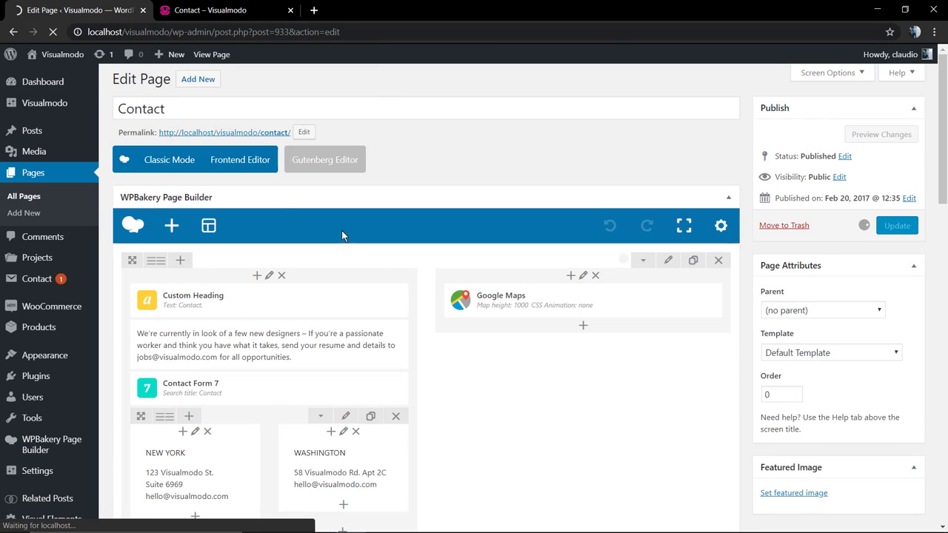
pyautogui.click(897, 225)
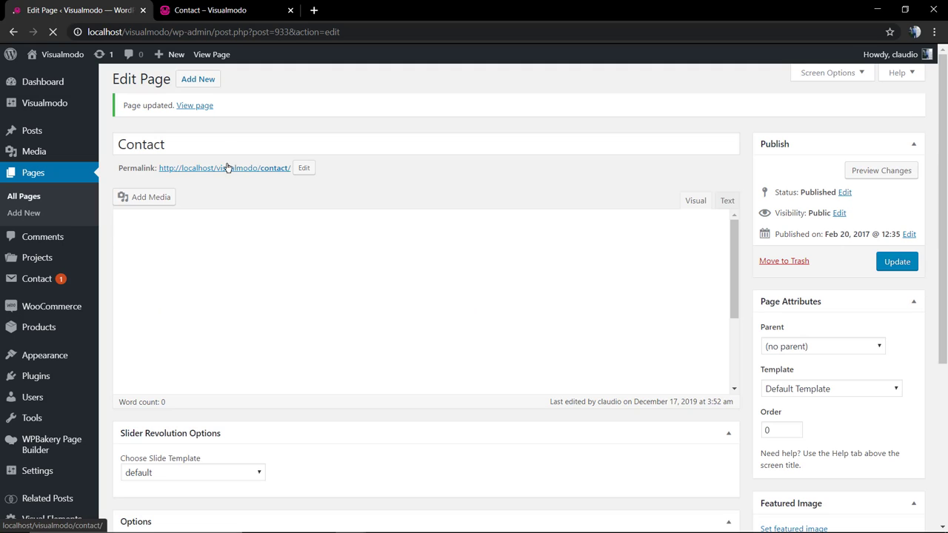
pyautogui.click(227, 10)
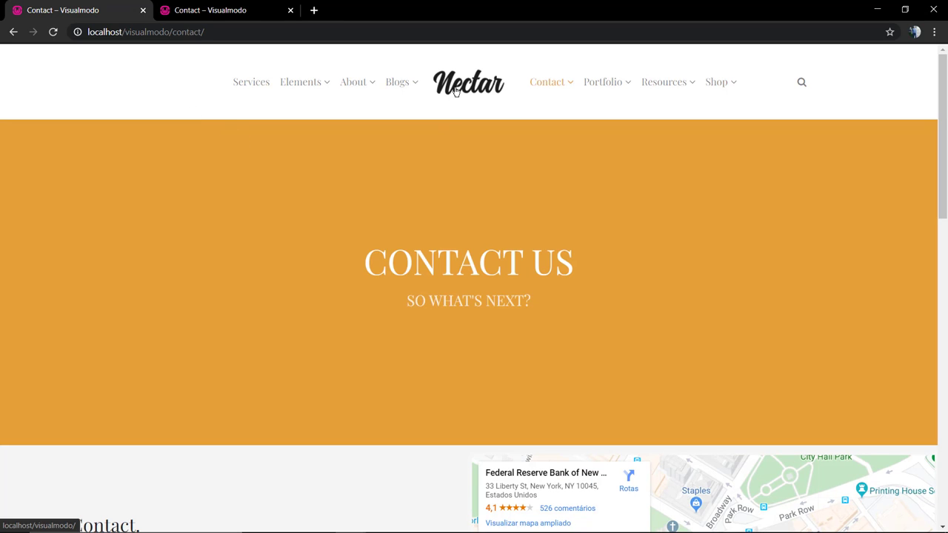
pyautogui.click(469, 82)
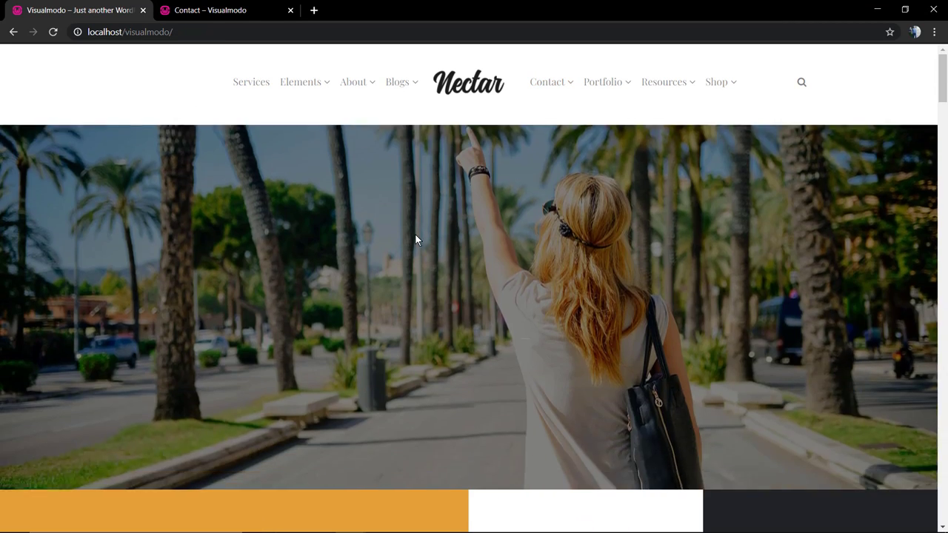
pyautogui.click(222, 9)
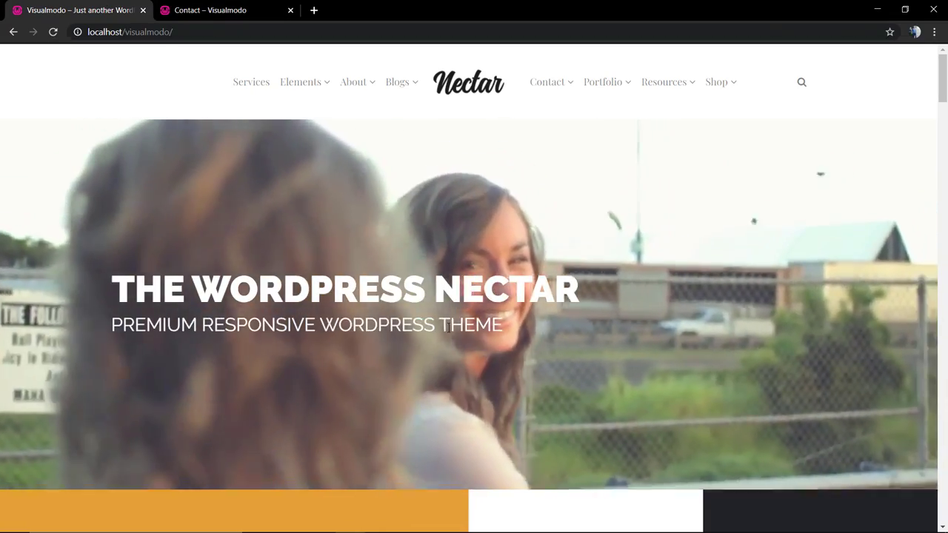
pyautogui.click(222, 10)
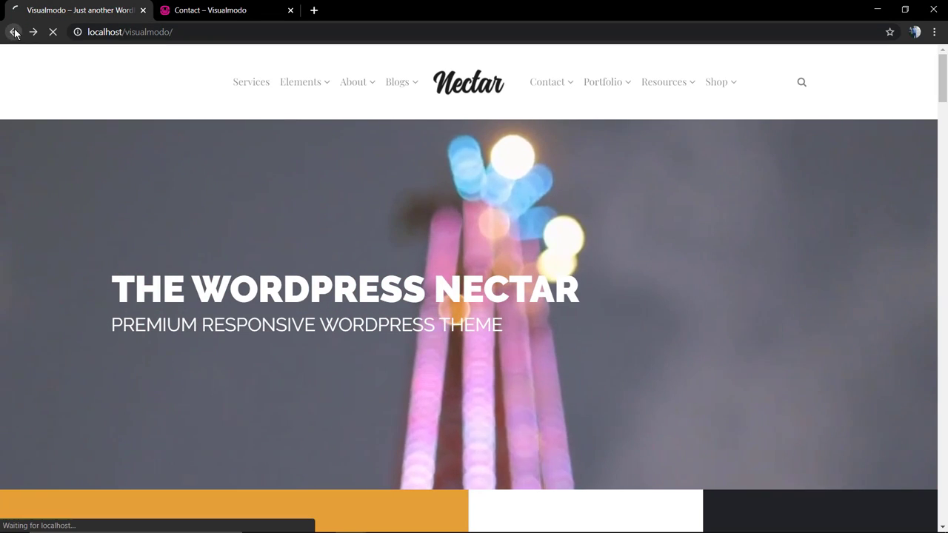
pyautogui.click(13, 32)
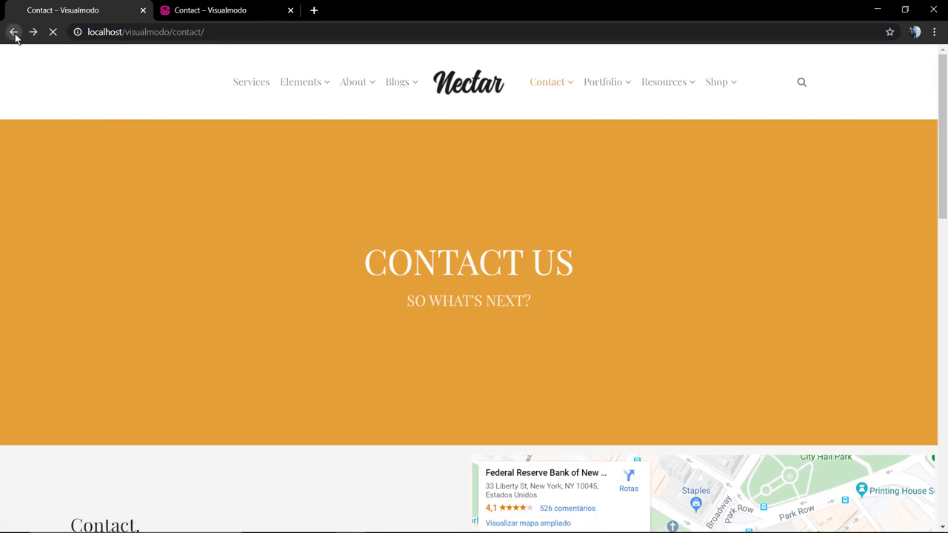